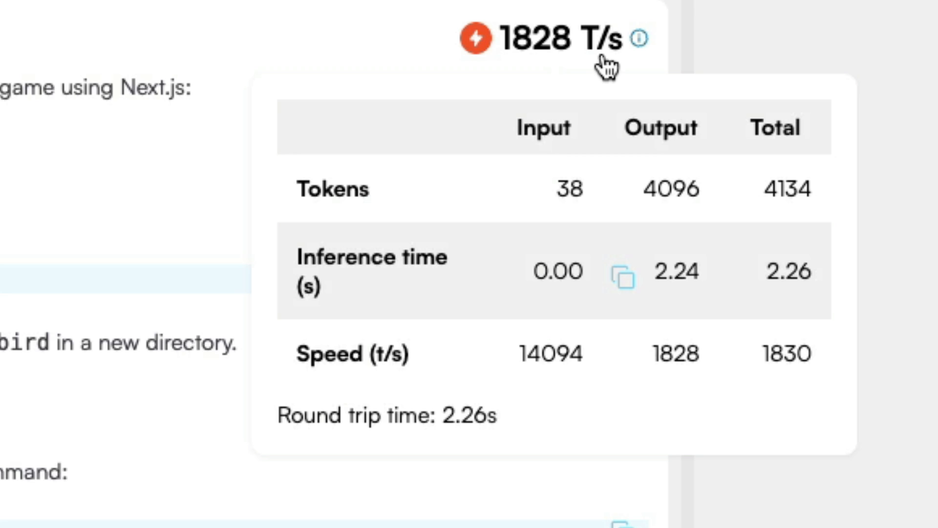
{"action": "mouse_move", "coordinate": [597, 77]}
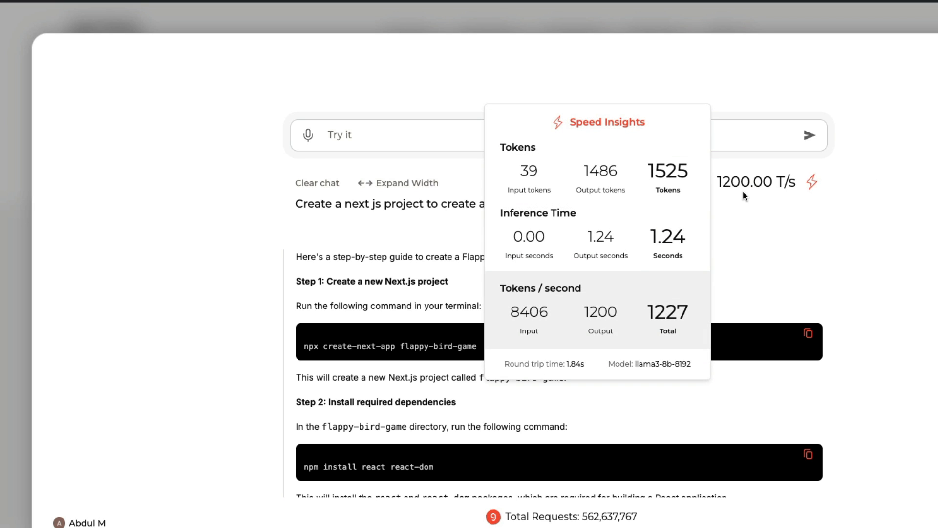
{"action": "mouse_move", "coordinate": [810, 193]}
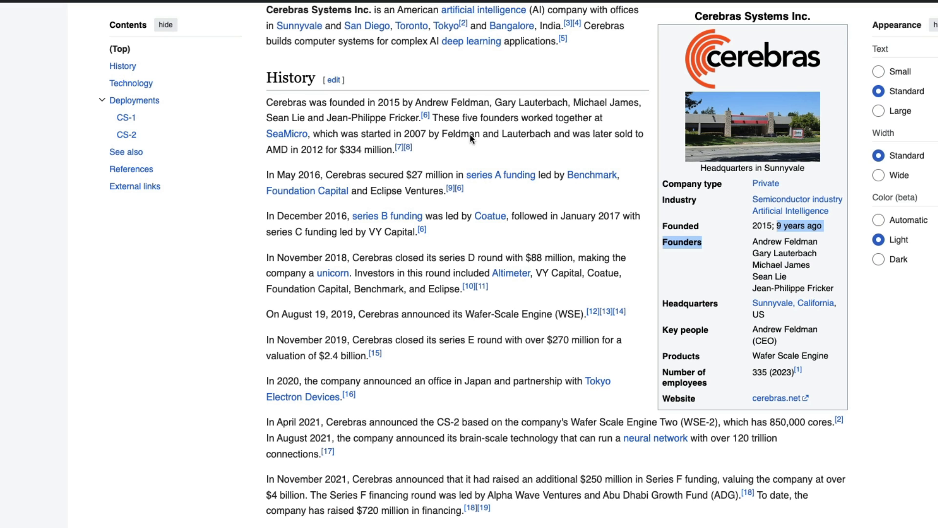
{"action": "mouse_move", "coordinate": [503, 319]}
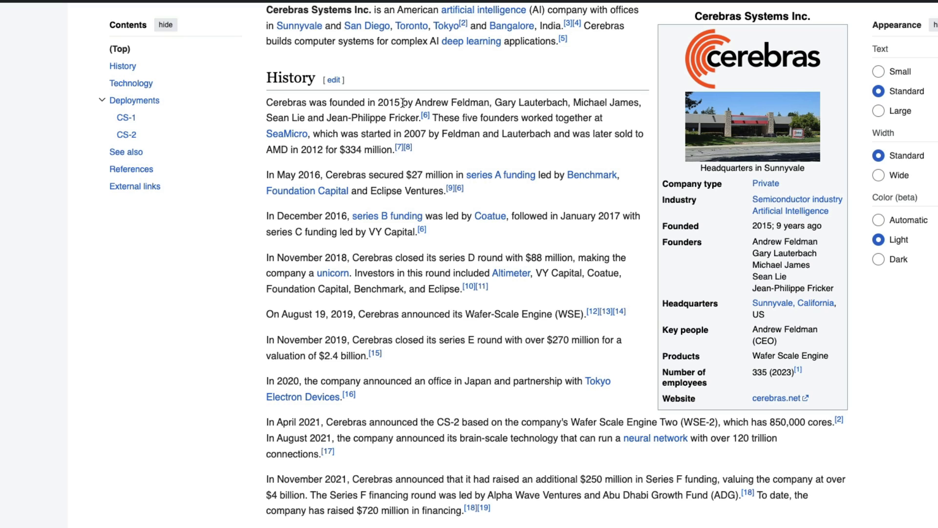
{"action": "mouse_move", "coordinate": [489, 107]}
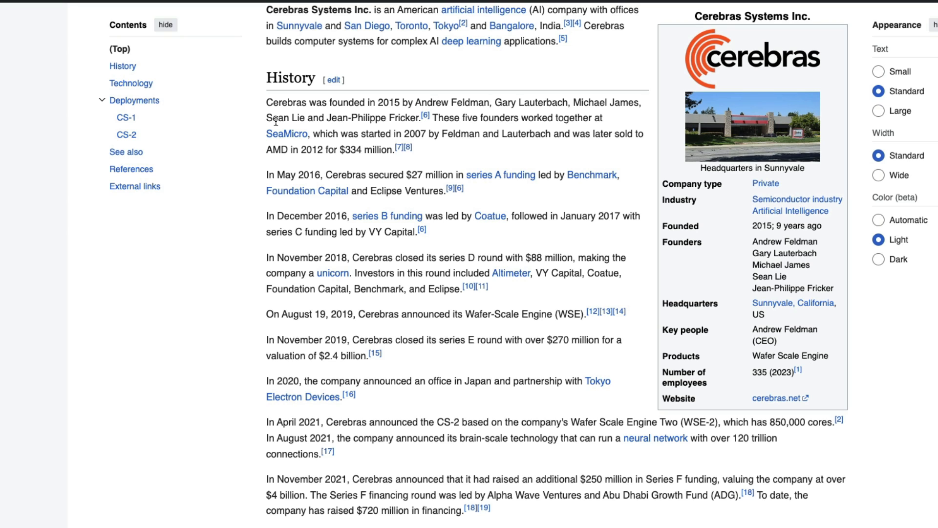
{"action": "mouse_move", "coordinate": [287, 133]}
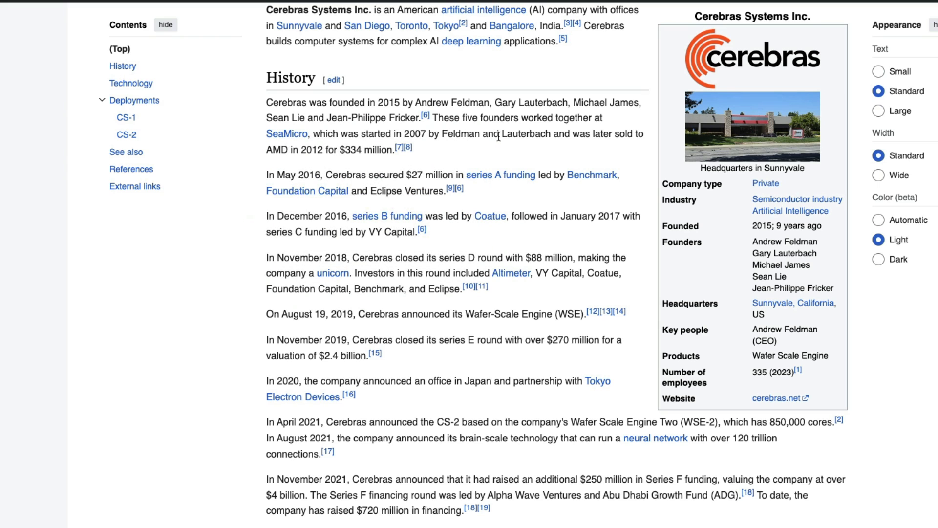
{"action": "mouse_move", "coordinate": [334, 147]}
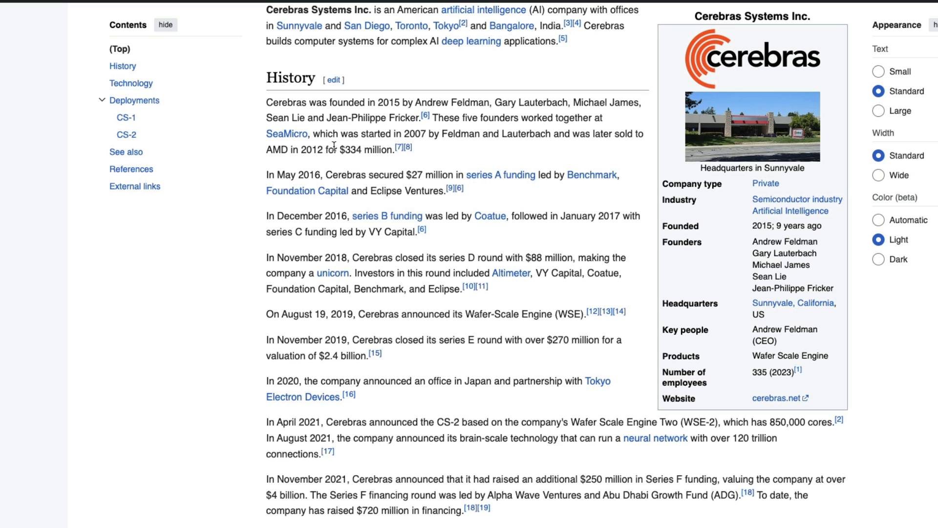
{"action": "mouse_move", "coordinate": [318, 152]}
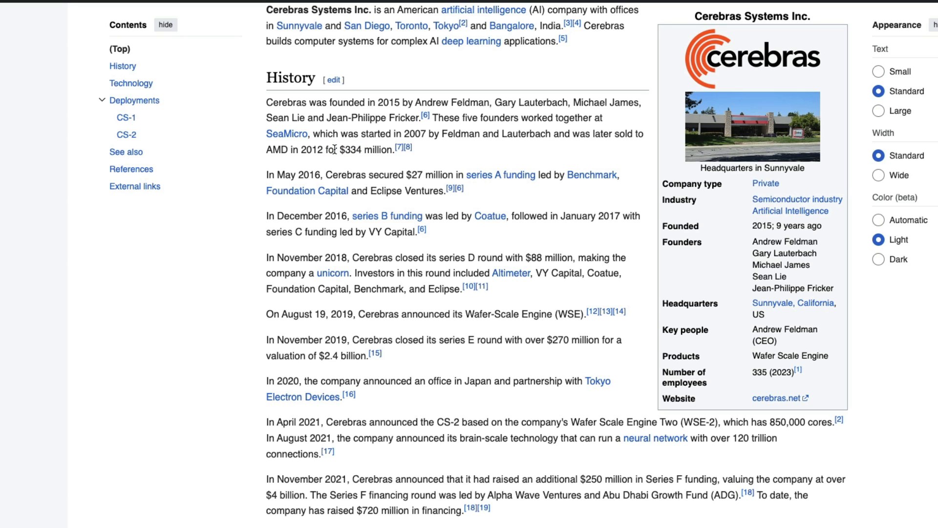
{"action": "mouse_move", "coordinate": [373, 104]}
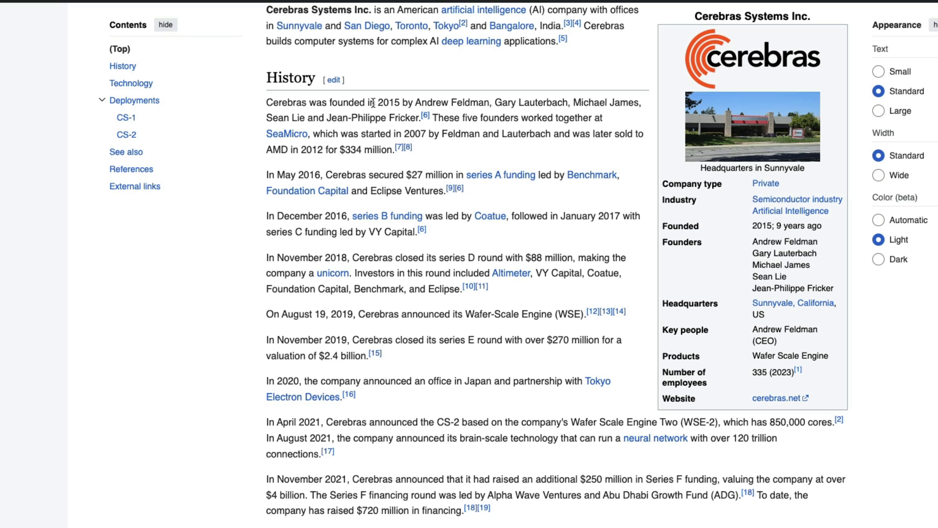
{"action": "mouse_move", "coordinate": [463, 103]}
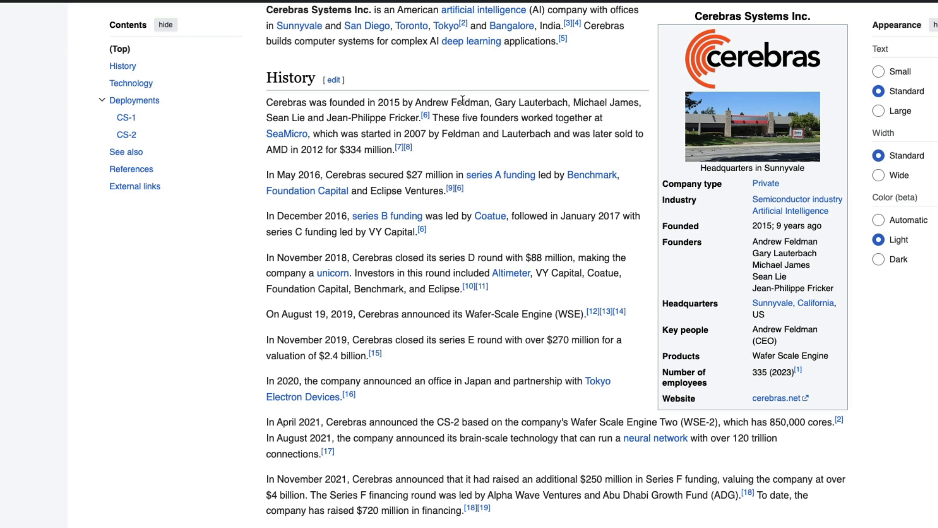
{"action": "mouse_move", "coordinate": [369, 217]}
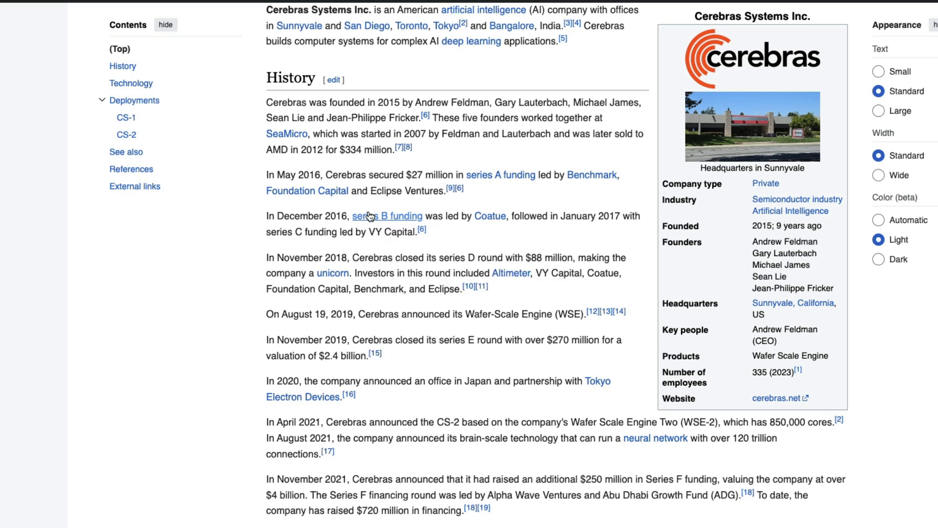
{"action": "double_click", "coordinate": [346, 175]}
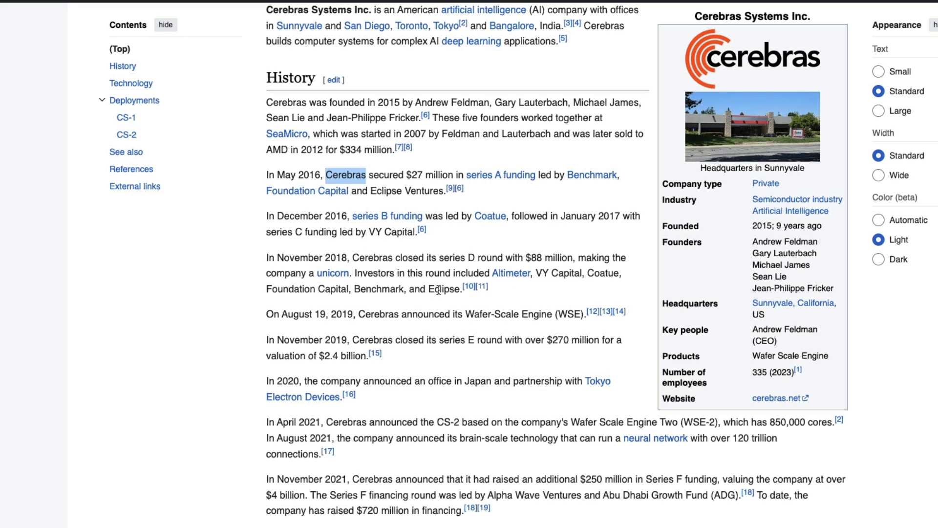
{"action": "mouse_move", "coordinate": [438, 291]}
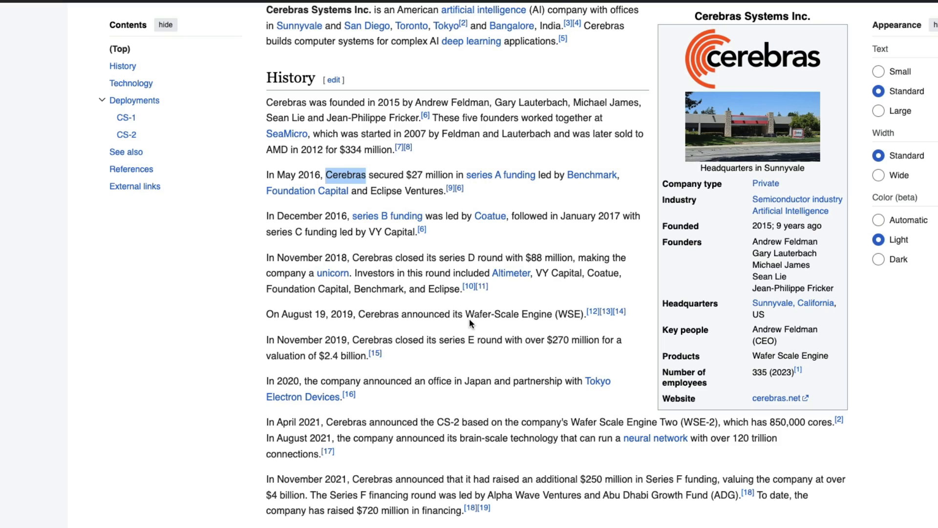
{"action": "left_click_drag", "start_coordinate": [466, 314], "coordinate": [583, 314]}
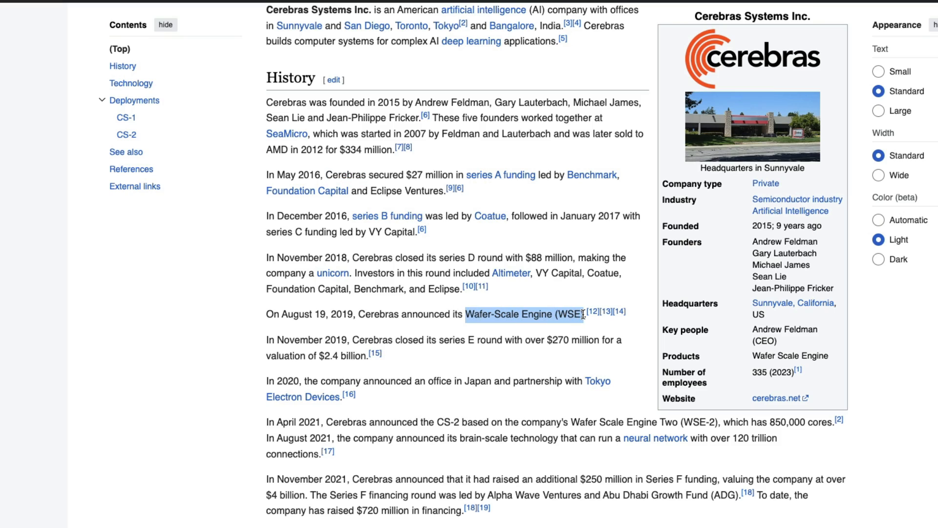
Scroll through the Technology and CS-1/CS-2 Deployments sections, then back up to WSE-1 and WSE-2
{"action": "scroll", "scroll_direction": "down", "scroll_amount": 3}
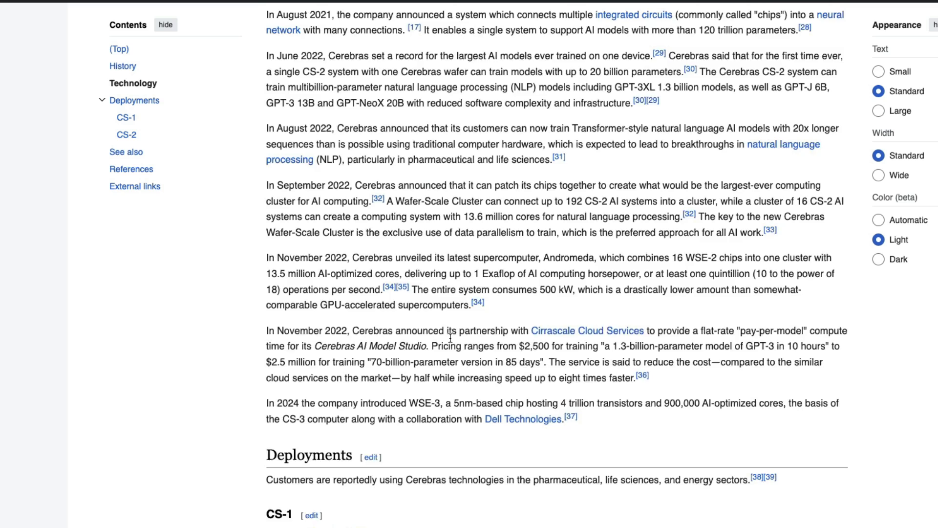
{"action": "scroll", "scroll_direction": "down", "scroll_amount": 3}
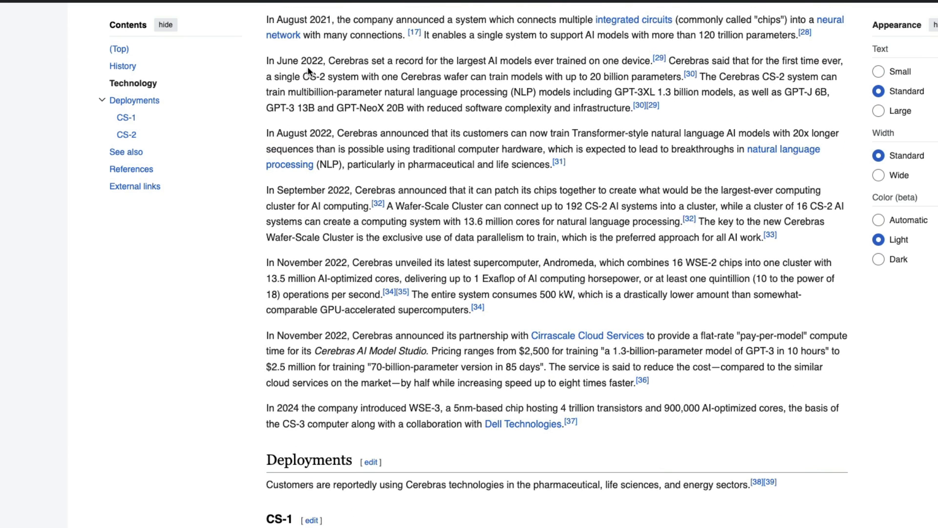
{"action": "mouse_move", "coordinate": [314, 73]}
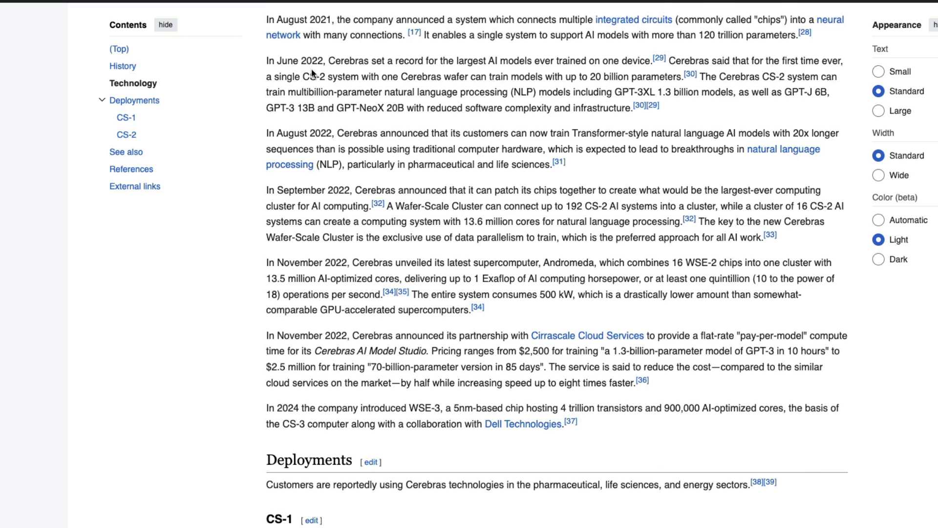
{"action": "mouse_move", "coordinate": [342, 110]}
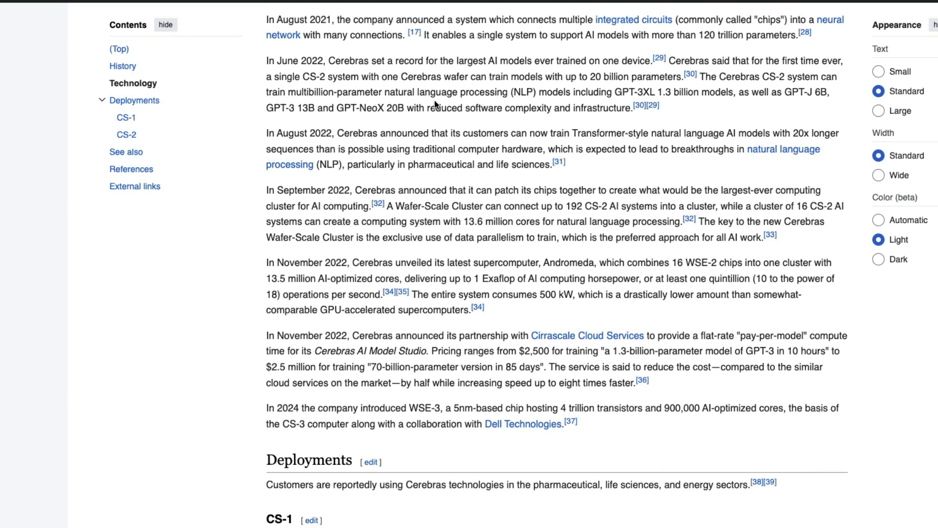
{"action": "mouse_move", "coordinate": [381, 143]}
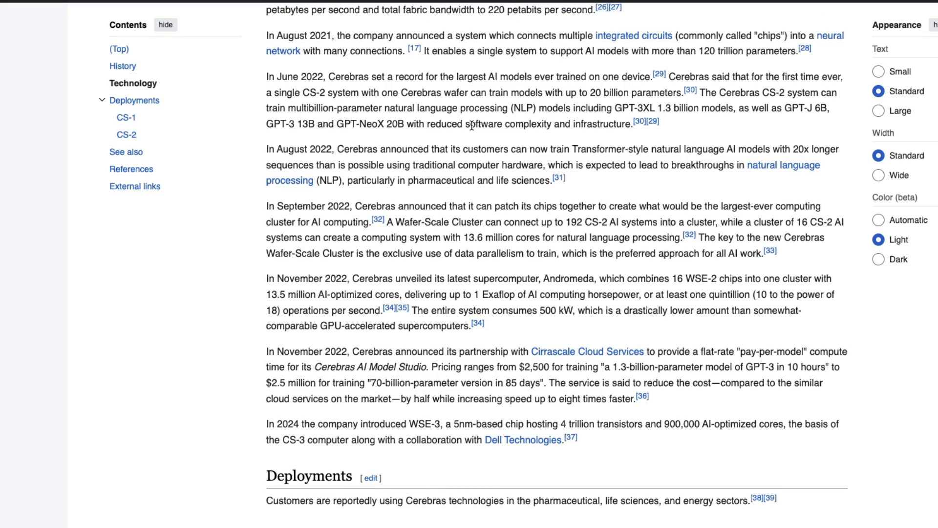
{"action": "scroll", "scroll_direction": "down", "scroll_amount": 3}
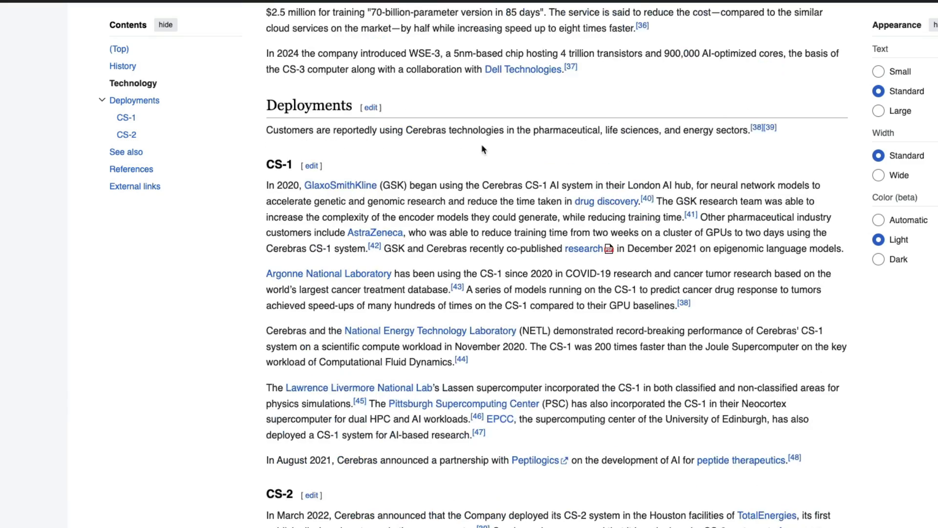
{"action": "scroll", "scroll_direction": "down", "scroll_amount": 3}
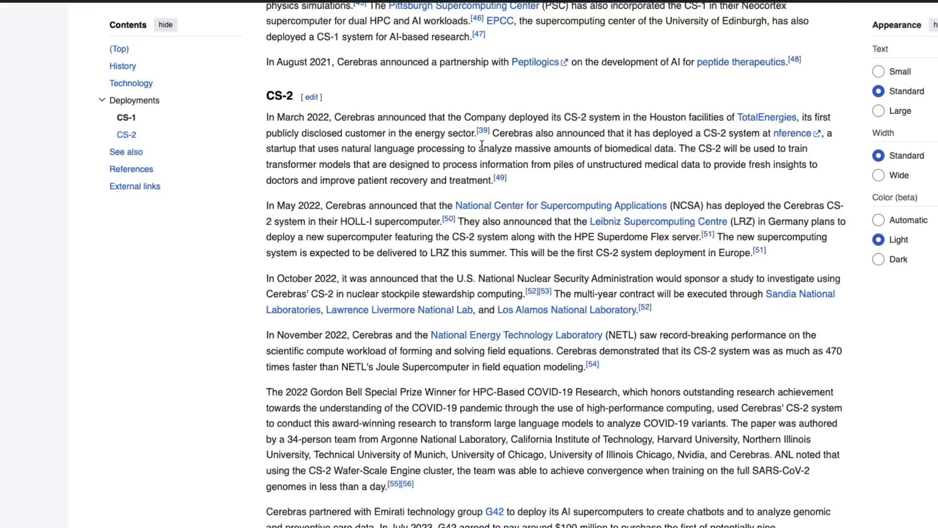
{"action": "scroll", "scroll_direction": "up", "scroll_amount": 3}
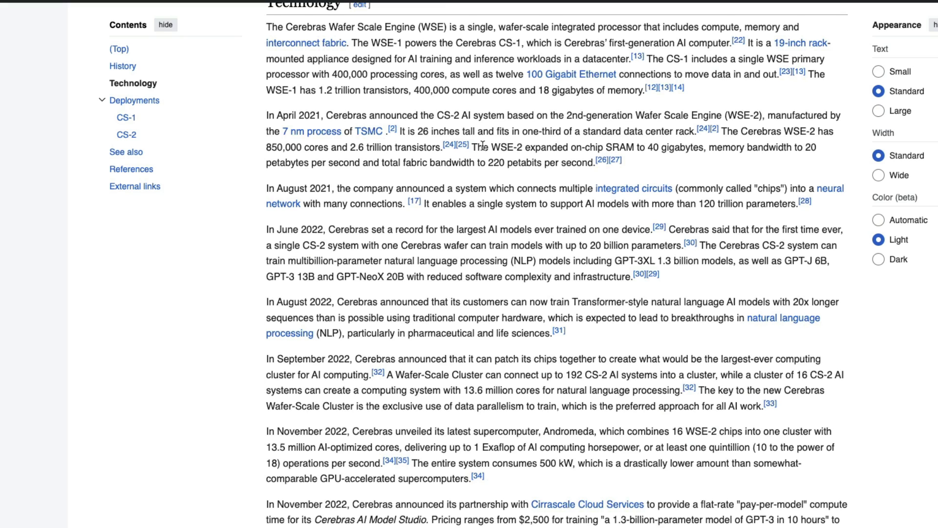
{"action": "mouse_move", "coordinate": [491, 160]}
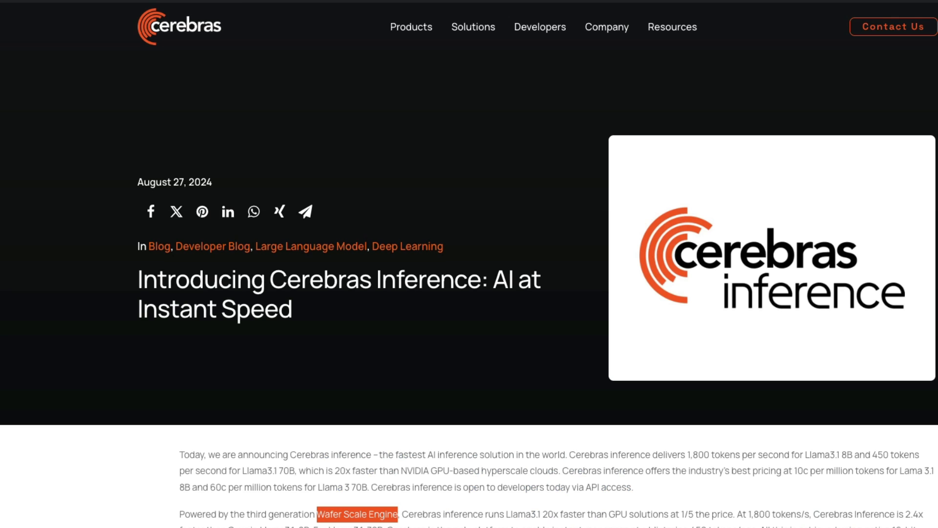
Scroll the Inference post to the 21 petabytes/s WSE-3 vs Nvidia H100 memory bandwidth diagram
{"action": "scroll", "scroll_direction": "down", "scroll_amount": 3}
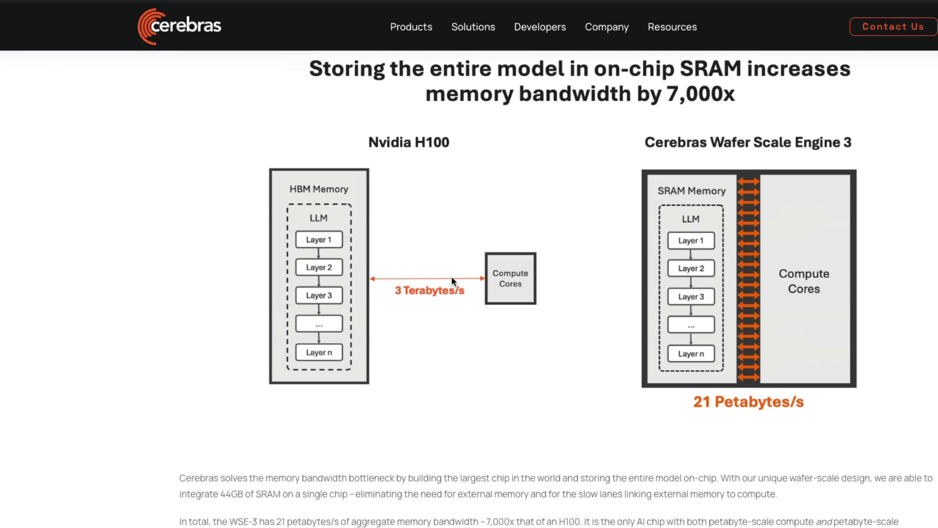
{"action": "mouse_move", "coordinate": [282, 382]}
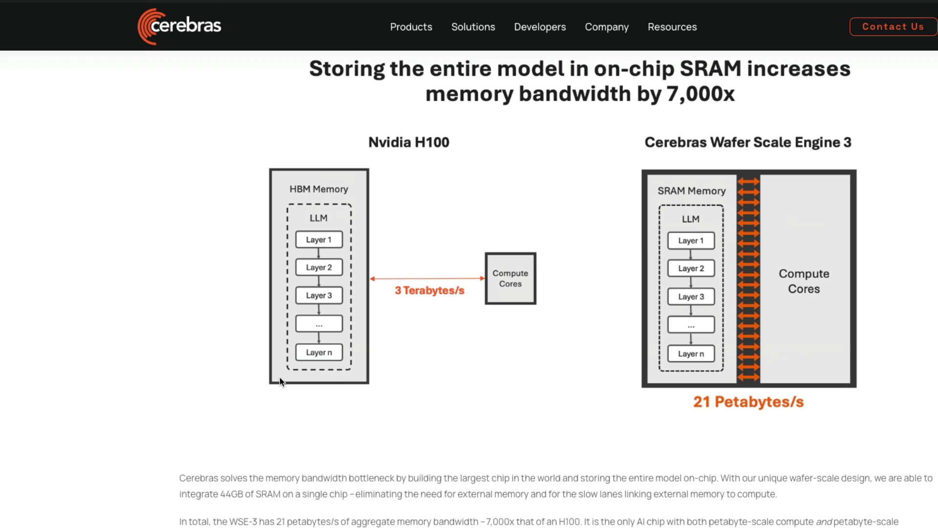
{"action": "mouse_move", "coordinate": [517, 313]}
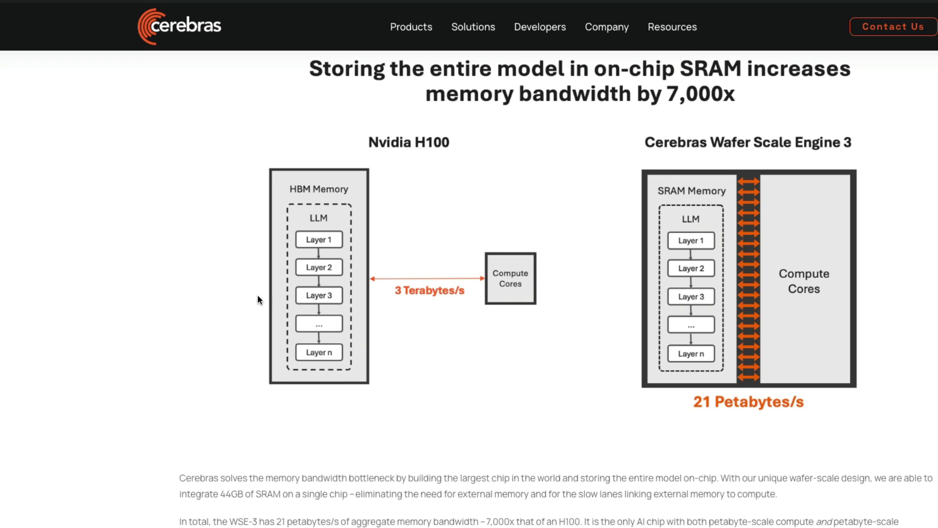
{"action": "mouse_move", "coordinate": [407, 315]}
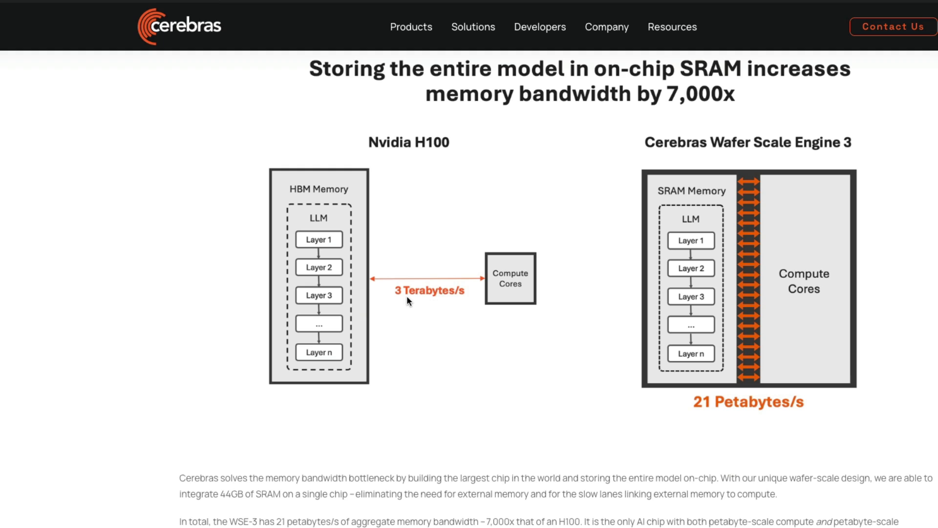
{"action": "scroll", "scroll_direction": "down", "scroll_amount": 3}
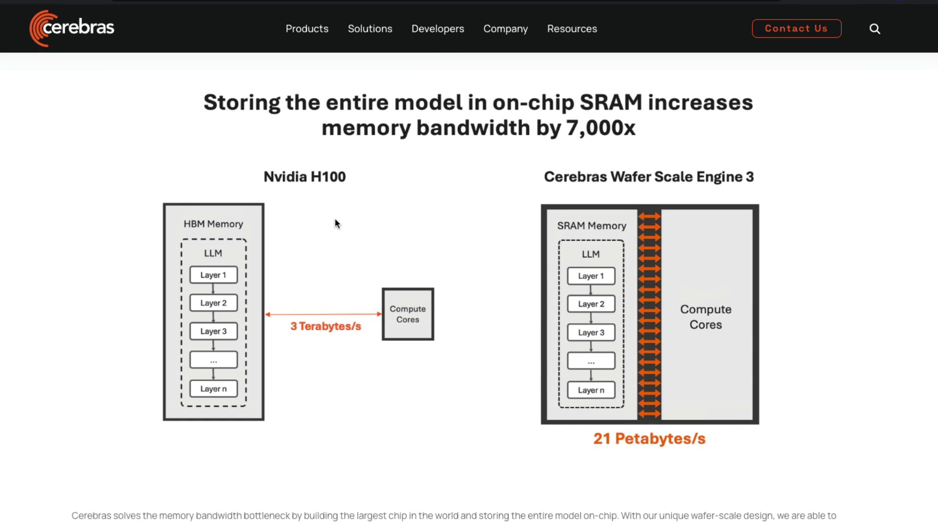
{"action": "mouse_move", "coordinate": [799, 221]}
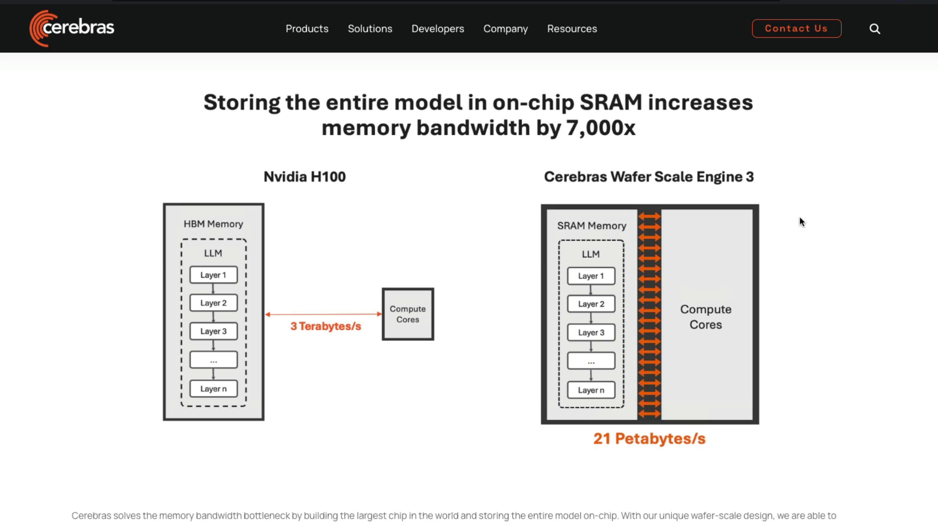
{"action": "mouse_move", "coordinate": [334, 319]}
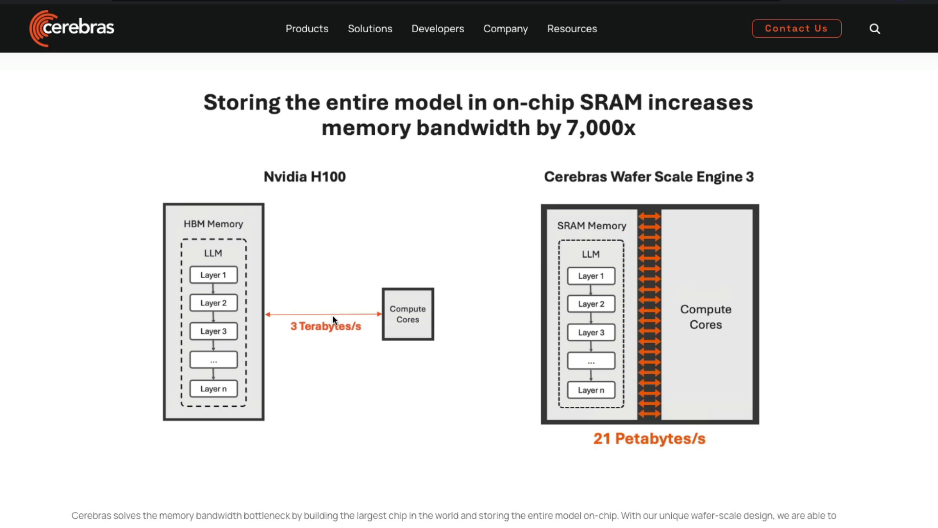
{"action": "mouse_move", "coordinate": [569, 344]}
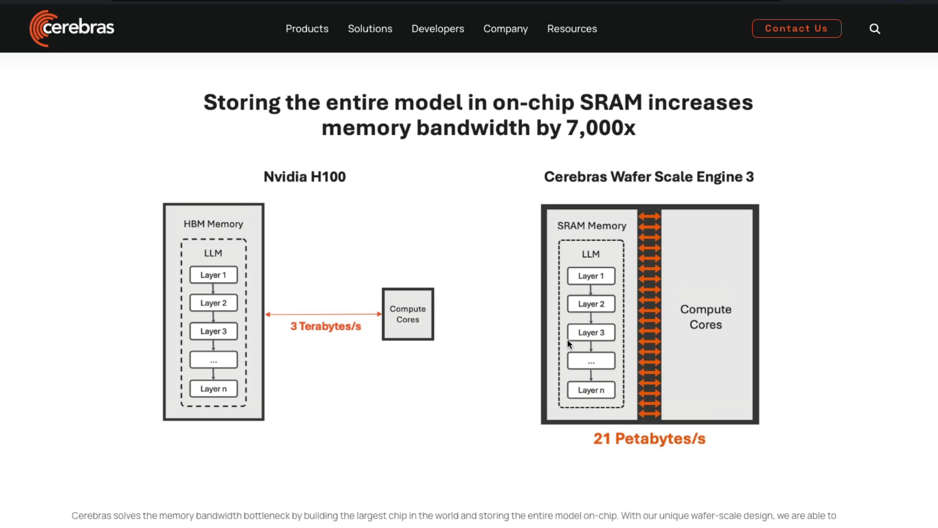
{"action": "mouse_move", "coordinate": [734, 459]}
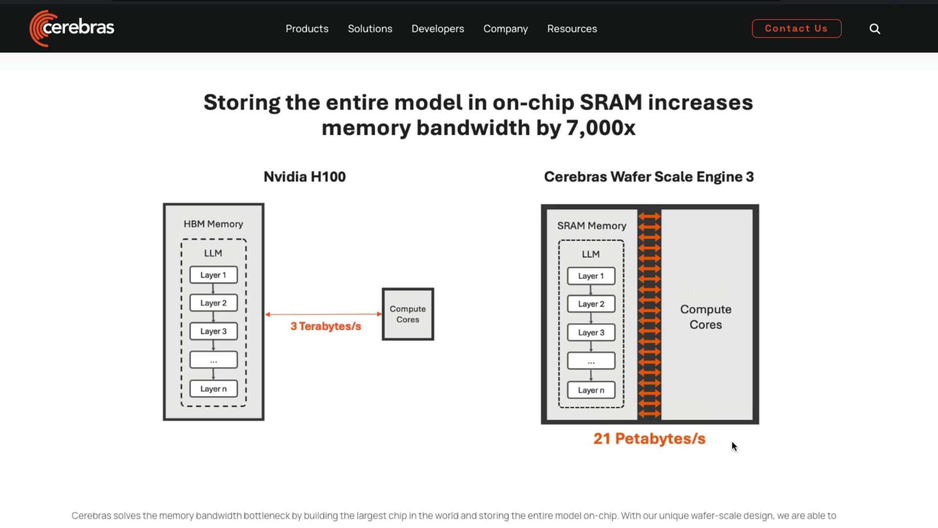
{"action": "mouse_move", "coordinate": [50, 497]}
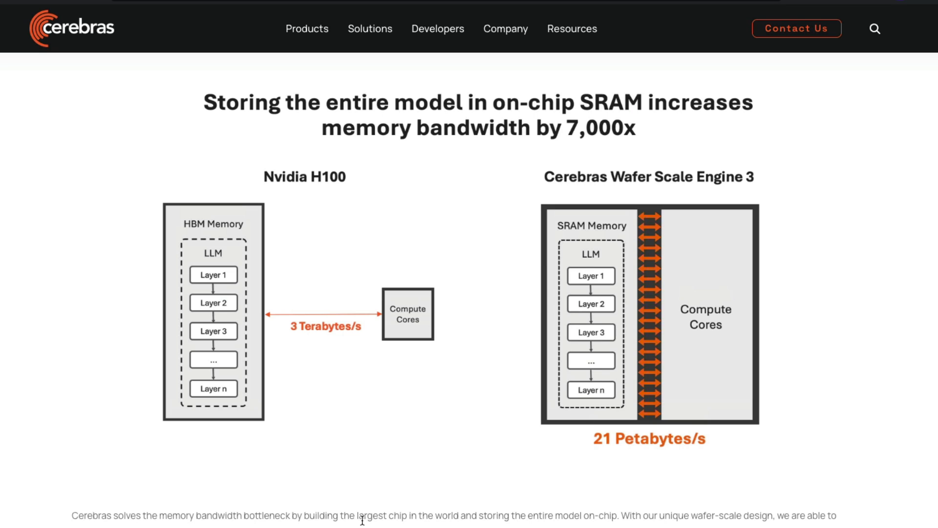
{"action": "mouse_move", "coordinate": [367, 520]}
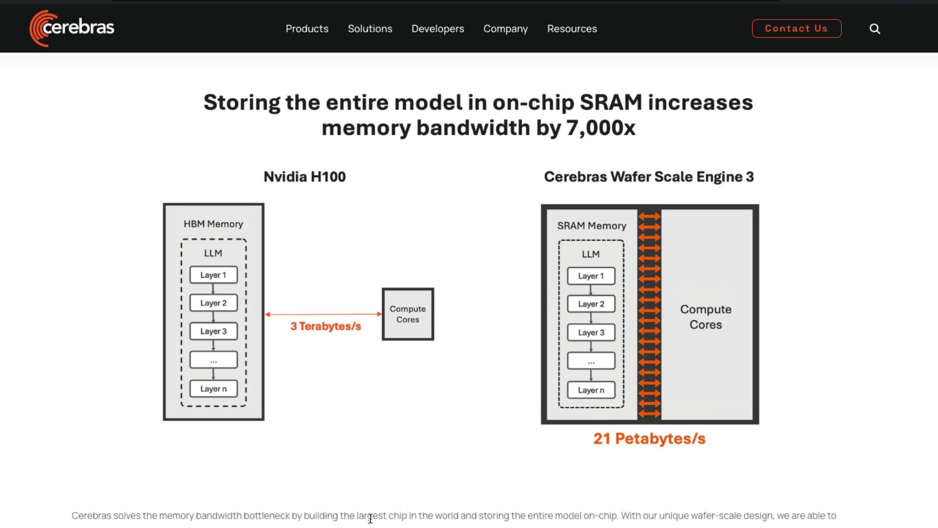
{"action": "mouse_move", "coordinate": [467, 520]}
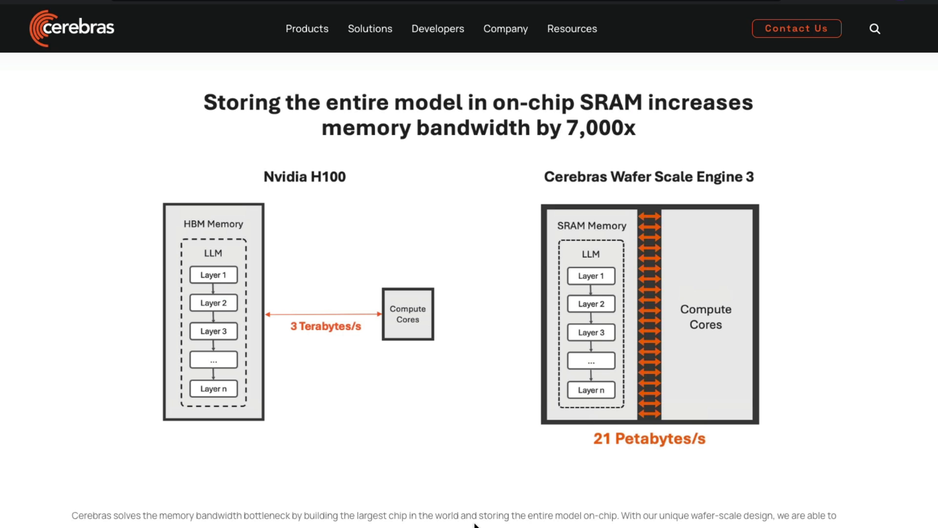
{"action": "mouse_move", "coordinate": [626, 508]}
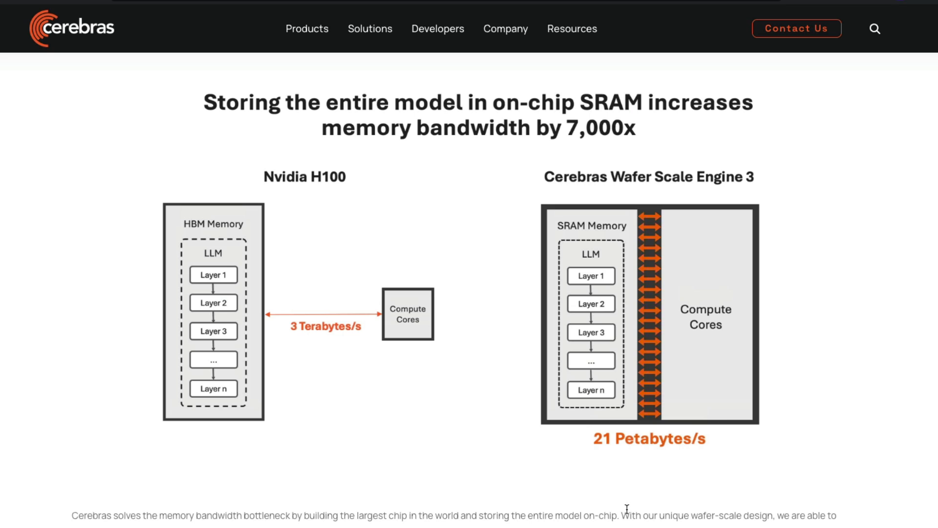
{"action": "mouse_move", "coordinate": [690, 504]}
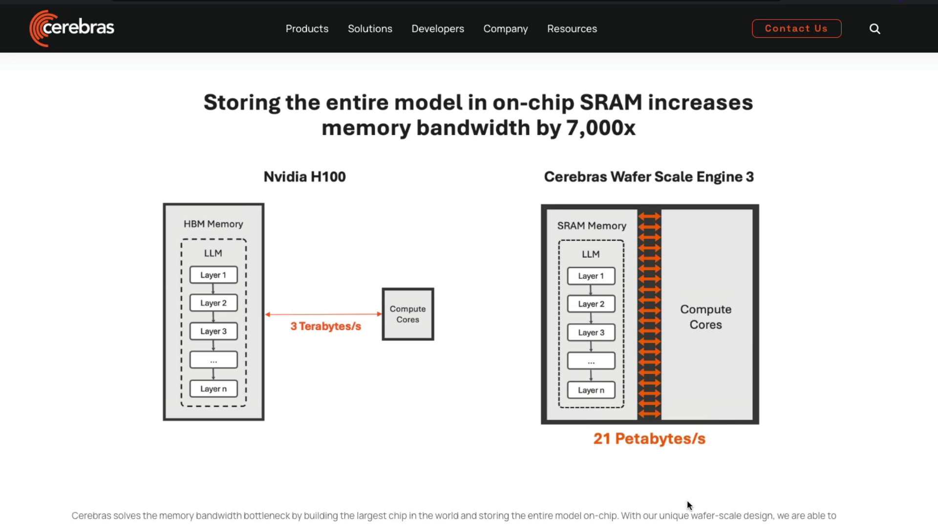
{"action": "mouse_move", "coordinate": [97, 523]}
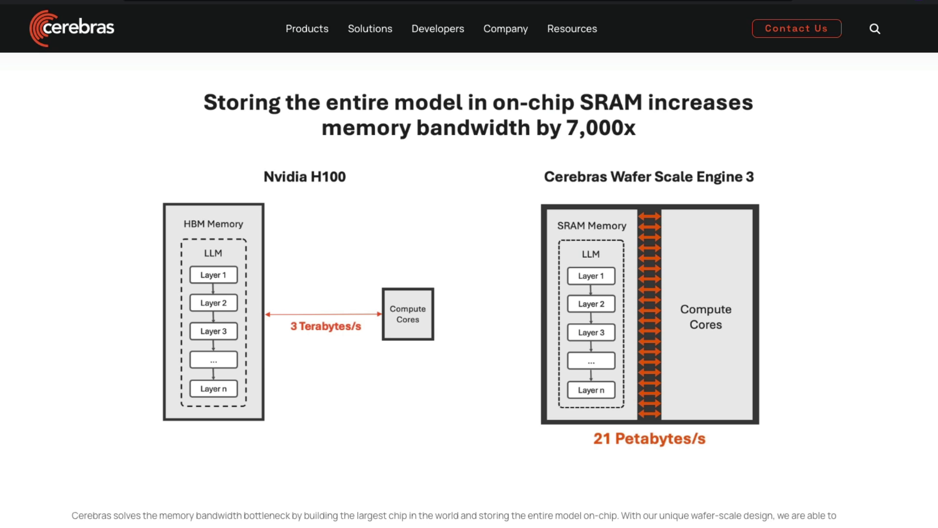
{"action": "mouse_move", "coordinate": [553, 337]}
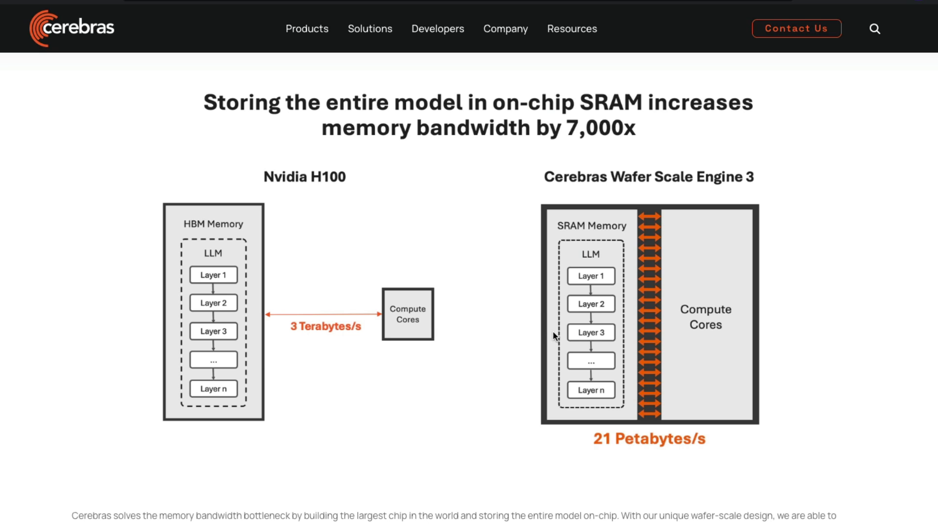
{"action": "mouse_move", "coordinate": [670, 329]}
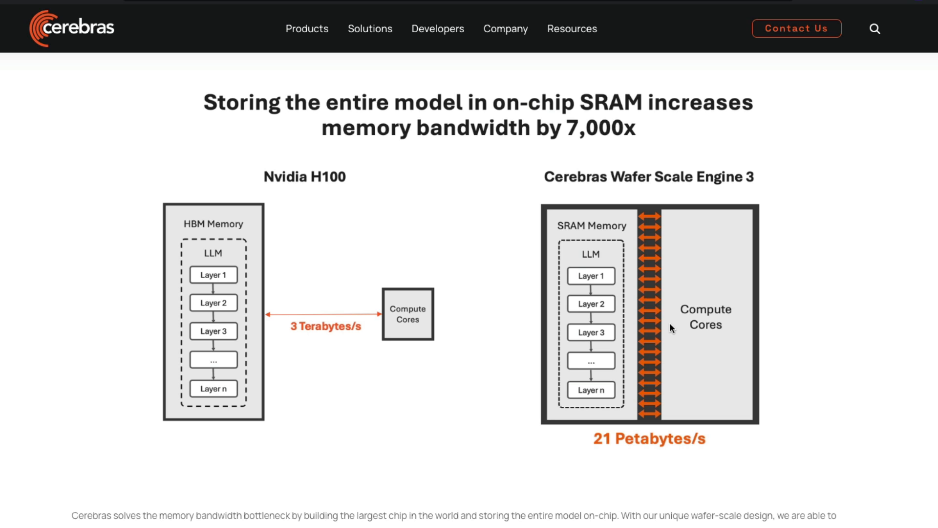
{"action": "mouse_move", "coordinate": [289, 496]}
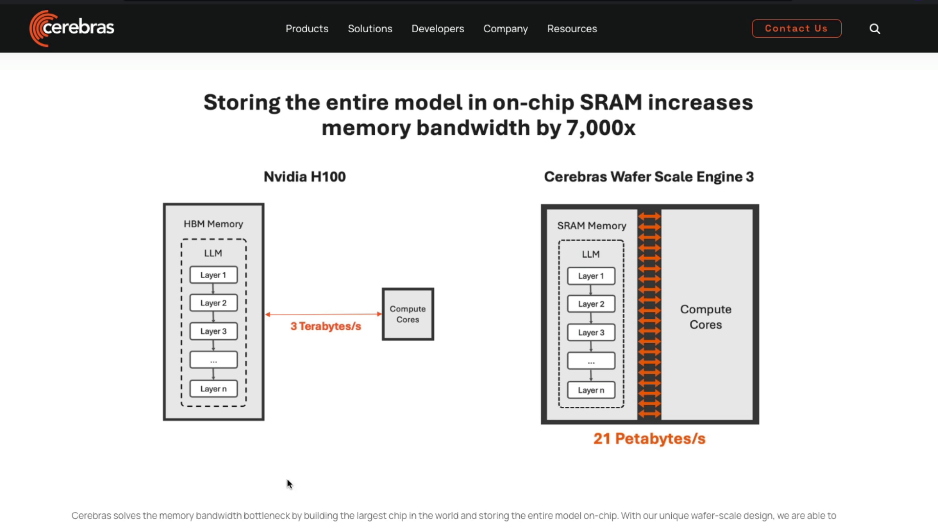
Scroll to the Llama3.1-70B split across four Wafer Scale Engines with 176 GB memory diagram
{"action": "scroll", "scroll_direction": "down", "scroll_amount": 3}
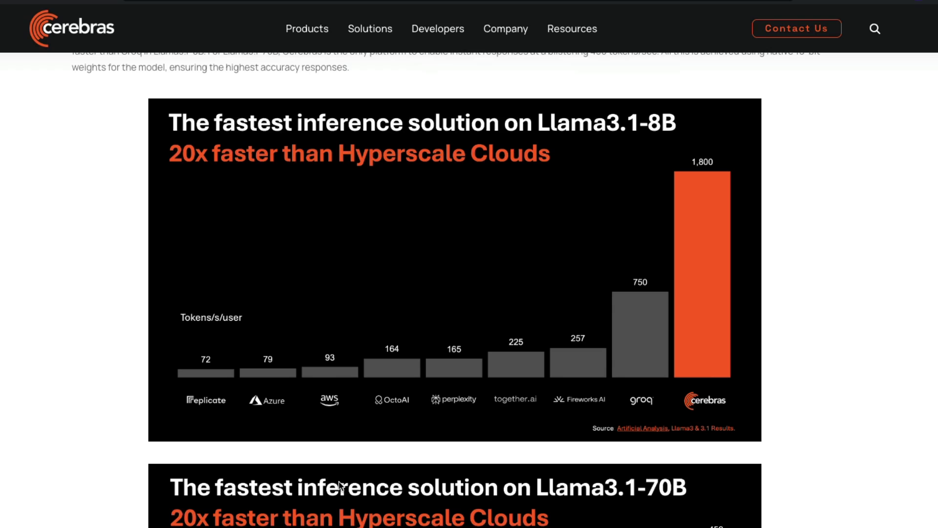
{"action": "scroll", "scroll_direction": "down", "scroll_amount": 3}
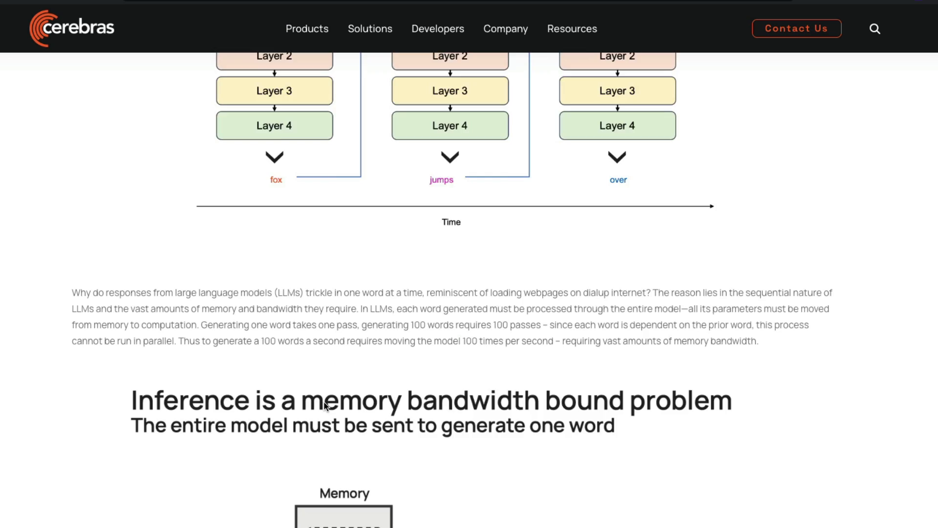
{"action": "scroll", "scroll_direction": "down", "scroll_amount": 3}
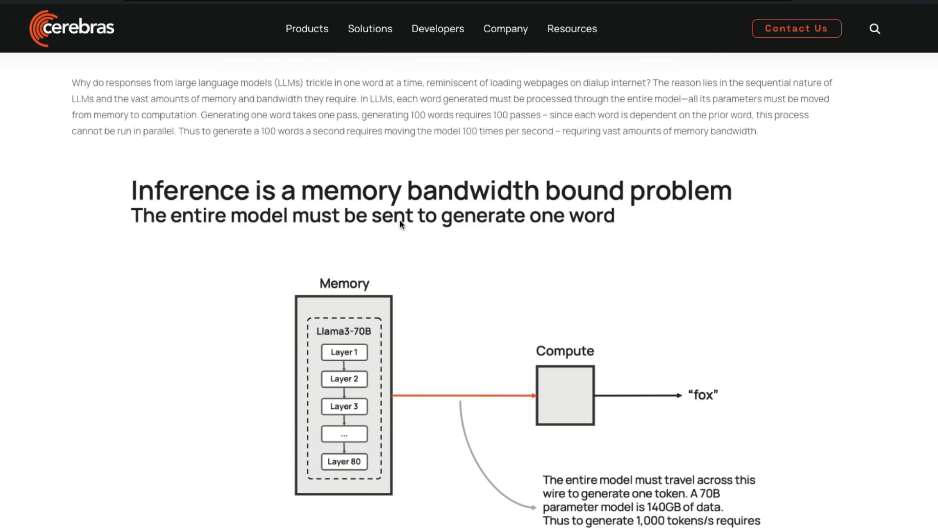
{"action": "mouse_move", "coordinate": [273, 238]}
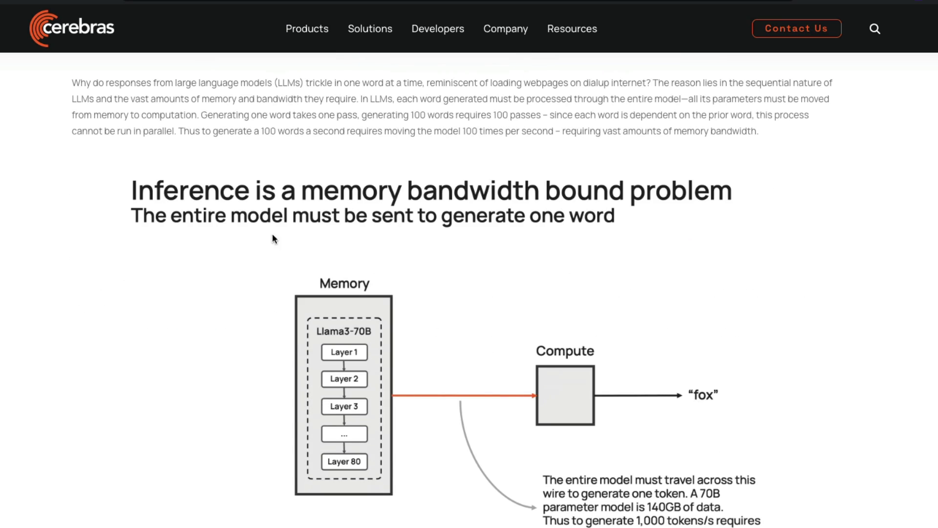
{"action": "mouse_move", "coordinate": [425, 334]}
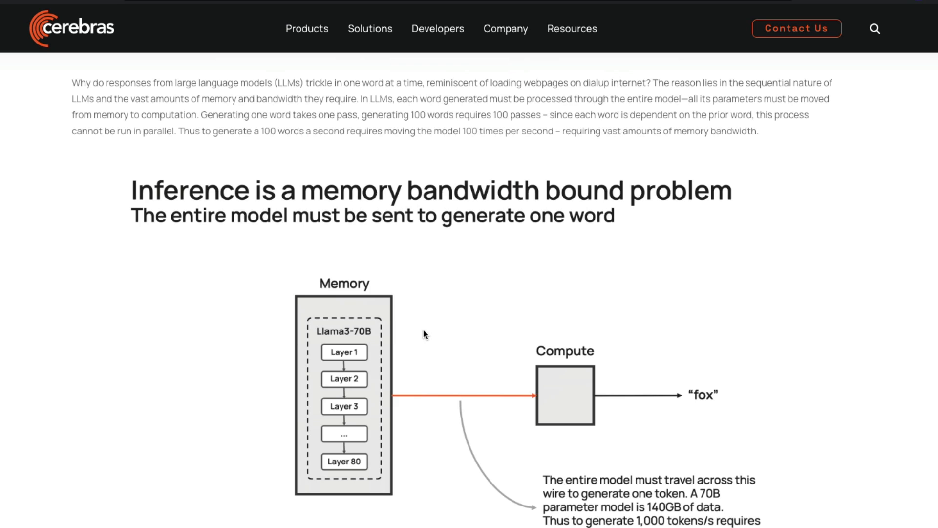
{"action": "scroll", "scroll_direction": "down", "scroll_amount": 3}
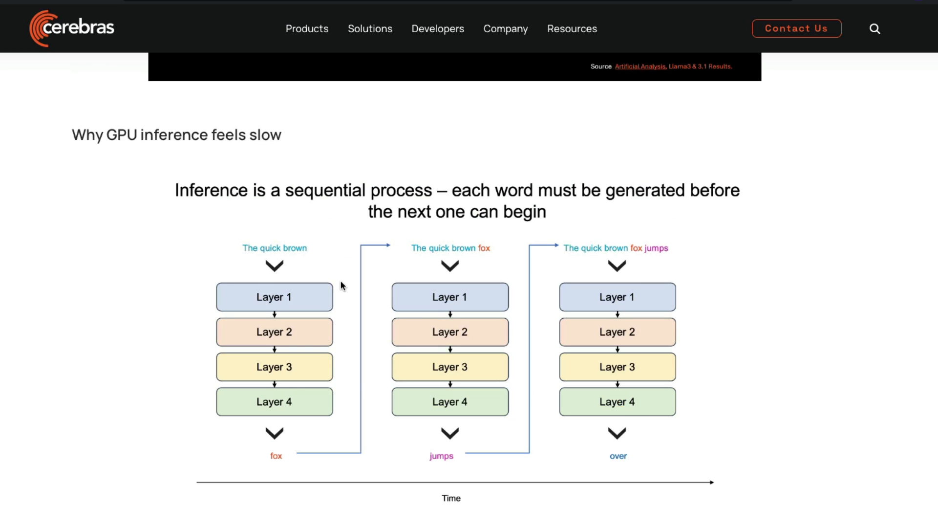
{"action": "scroll", "scroll_direction": "down", "scroll_amount": 3}
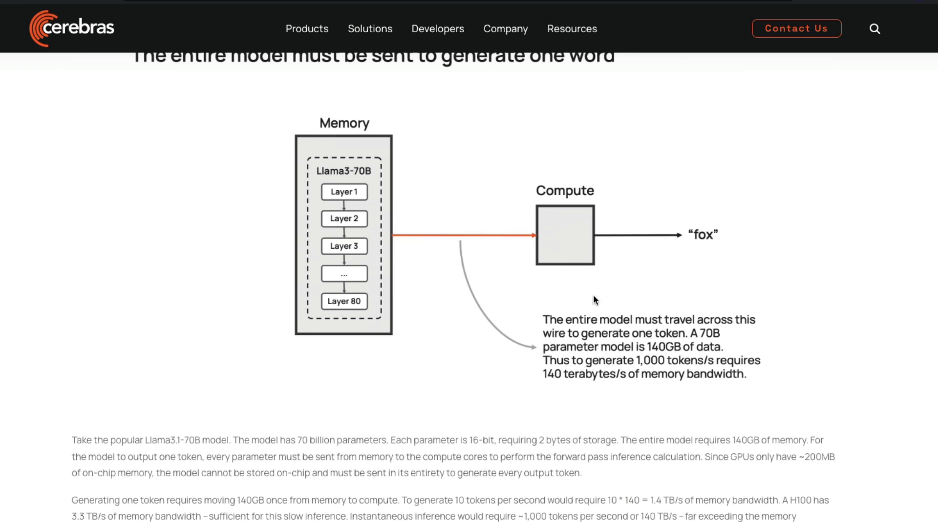
{"action": "mouse_move", "coordinate": [461, 361]}
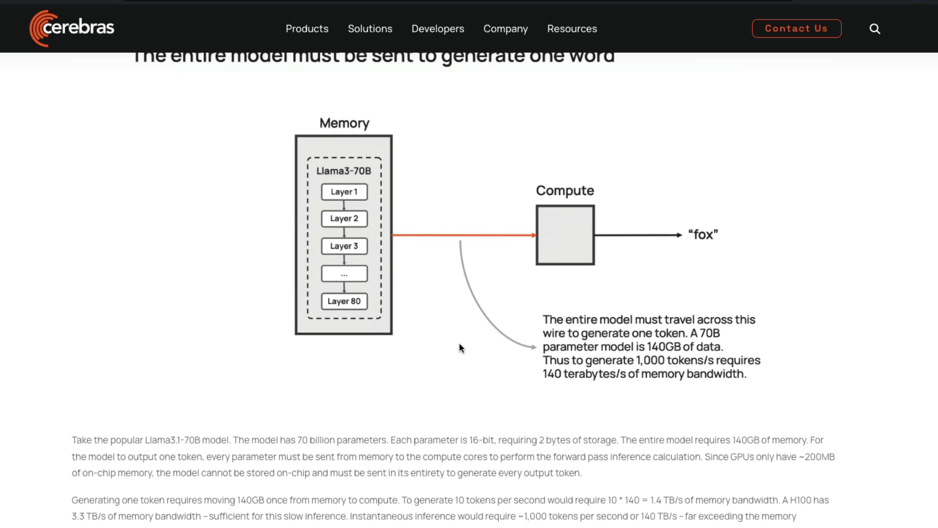
{"action": "mouse_move", "coordinate": [707, 252]}
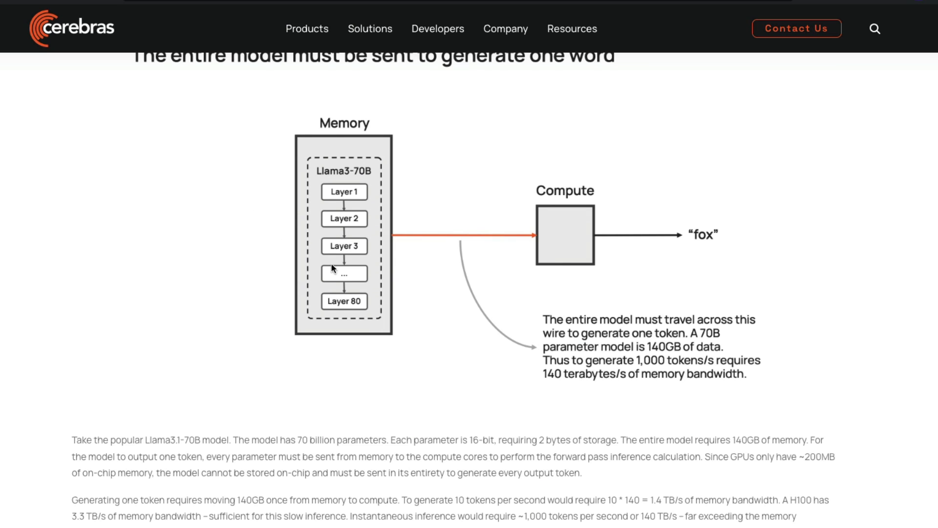
{"action": "scroll", "scroll_direction": "down", "scroll_amount": 3}
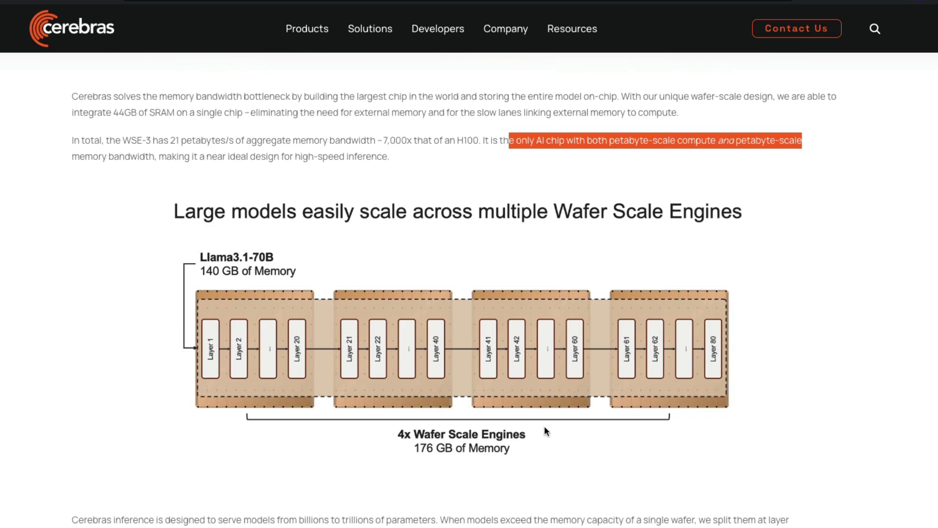
{"action": "mouse_move", "coordinate": [550, 441]}
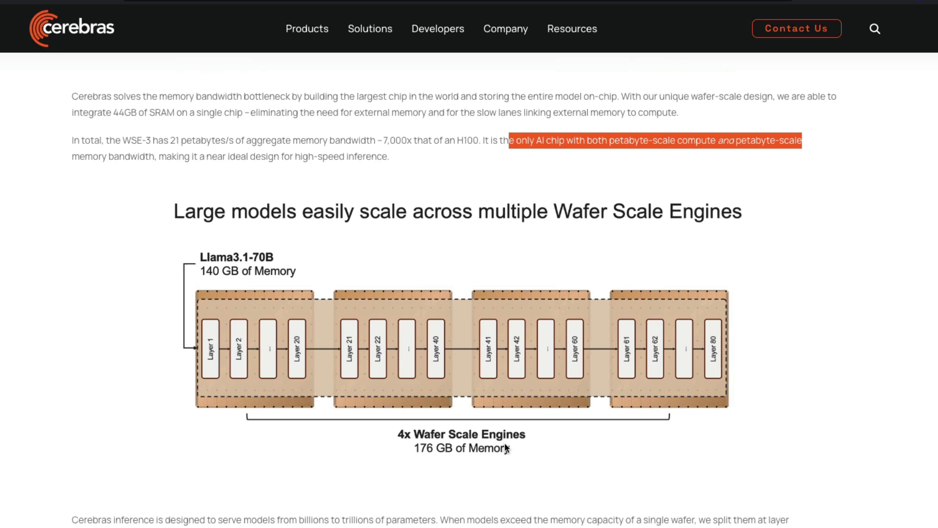
{"action": "mouse_move", "coordinate": [428, 469]}
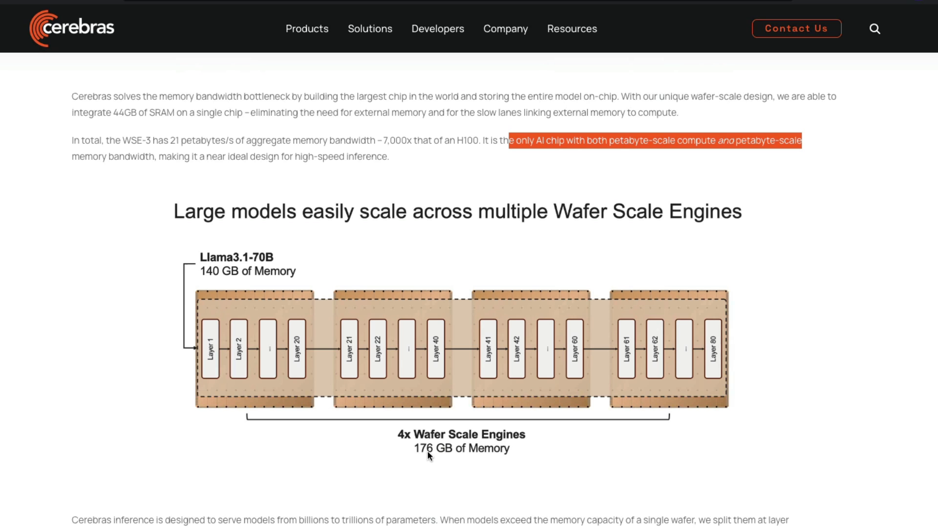
{"action": "mouse_move", "coordinate": [247, 387]}
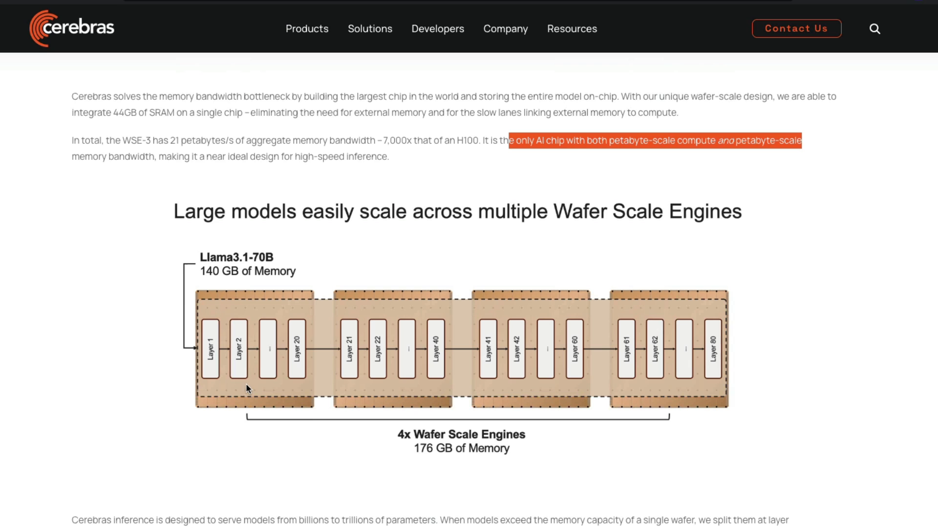
{"action": "mouse_move", "coordinate": [249, 284]}
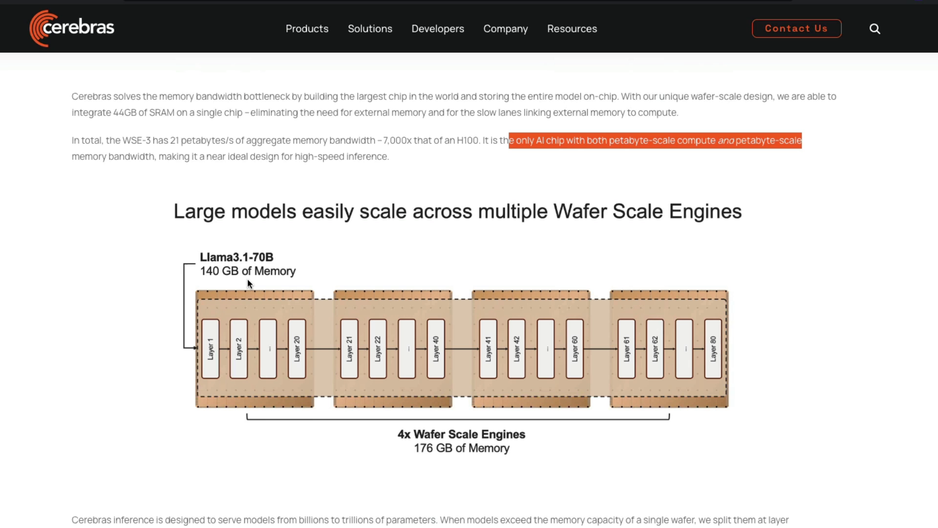
Scroll to the '16-bit model weights for the highest accuracy' heading and highlight the line
{"action": "scroll", "scroll_direction": "down", "scroll_amount": 3}
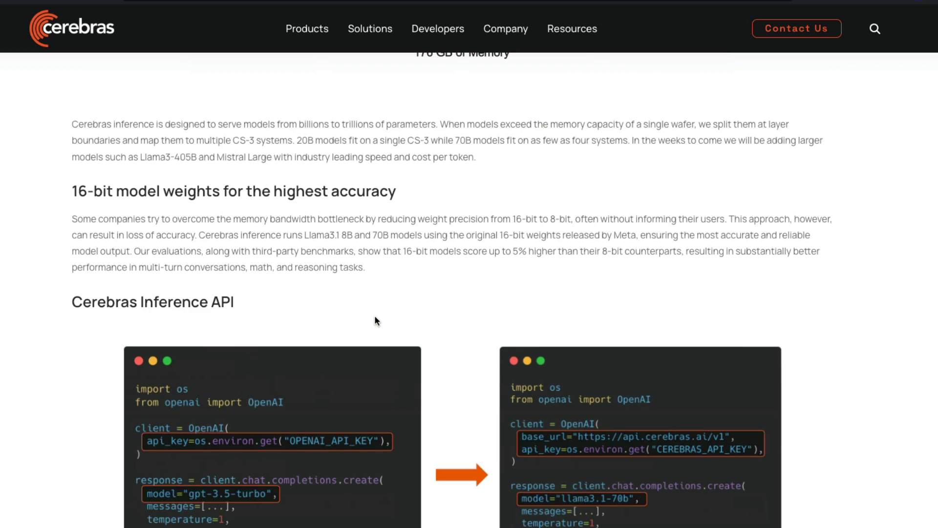
{"action": "scroll", "scroll_direction": "down", "scroll_amount": 3}
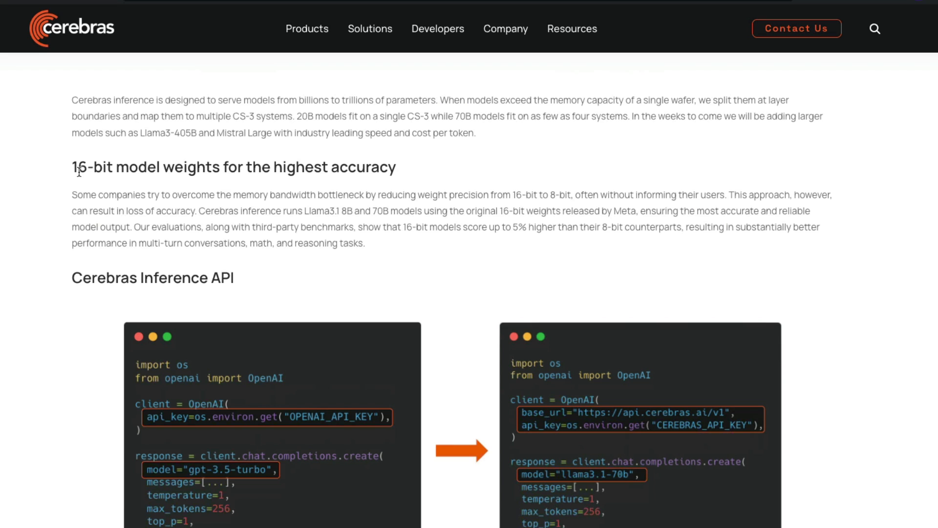
{"action": "triple_click", "coordinate": [233, 166]}
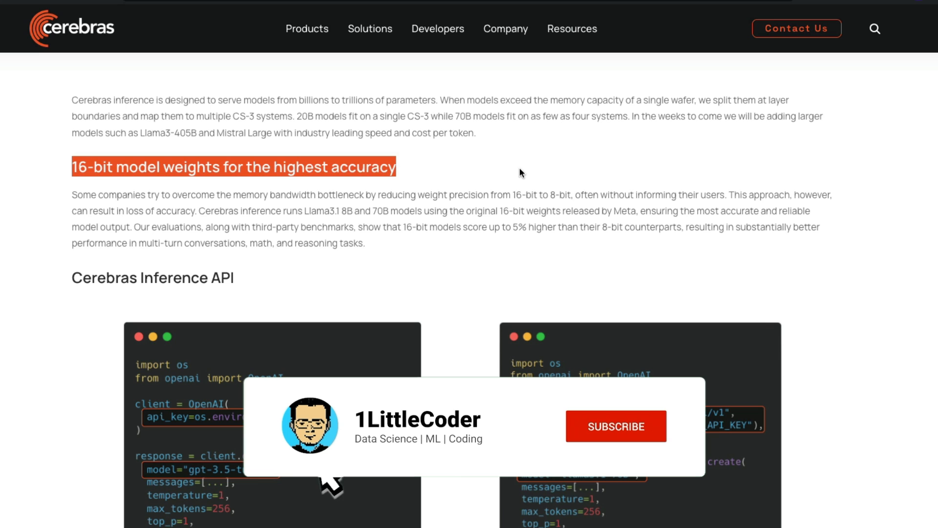
{"action": "left_click", "coordinate": [616, 426]}
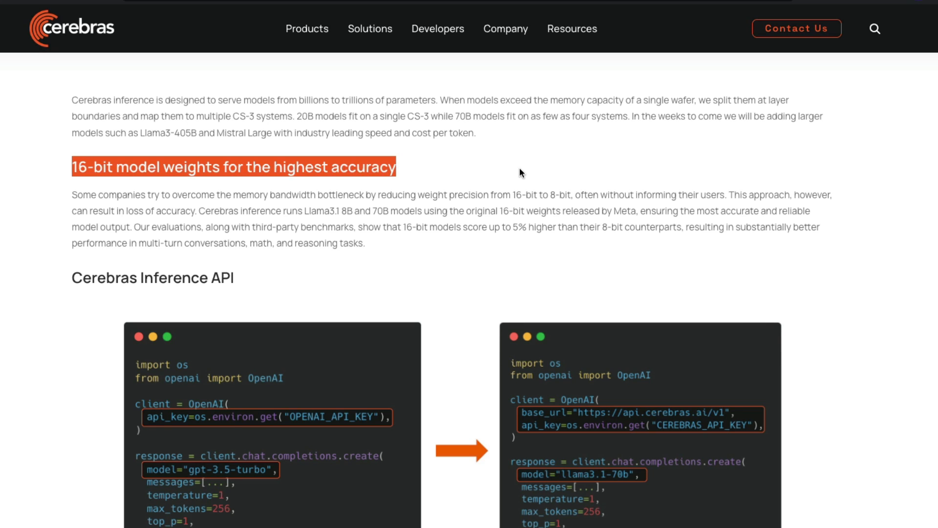
{"action": "mouse_move", "coordinate": [161, 168]}
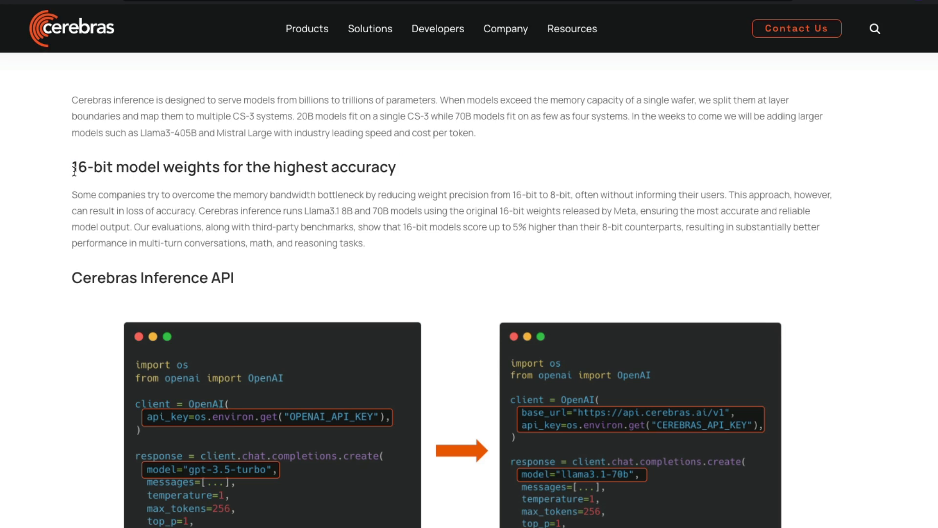
Scroll to the Llama3.1-70B table: 450 vs 20 tokens/sec, $0.60 vs $2.90
{"action": "scroll", "scroll_direction": "down", "scroll_amount": 3}
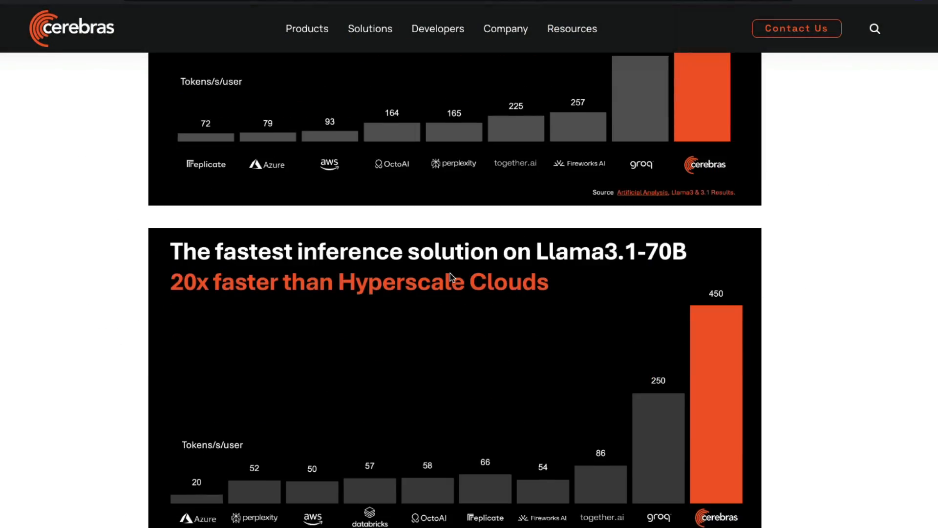
{"action": "scroll", "scroll_direction": "down", "scroll_amount": 3}
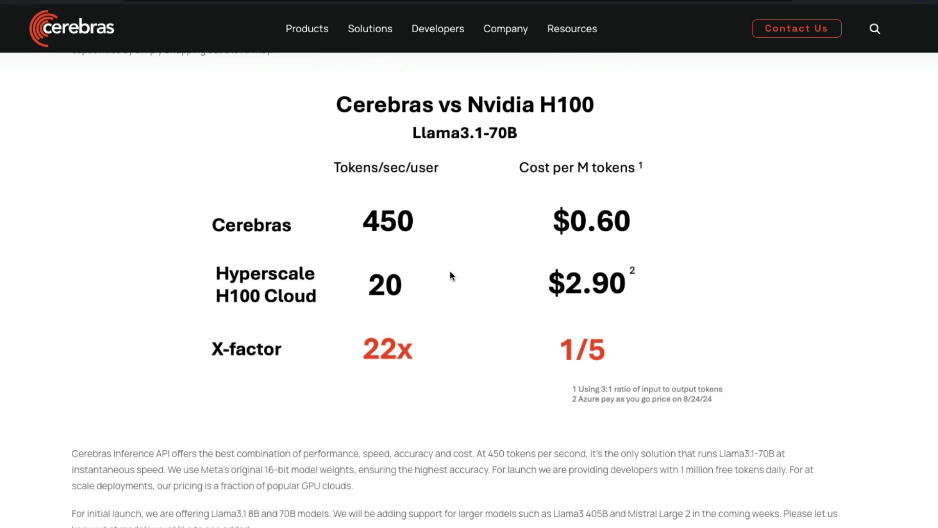
{"action": "mouse_move", "coordinate": [536, 105]}
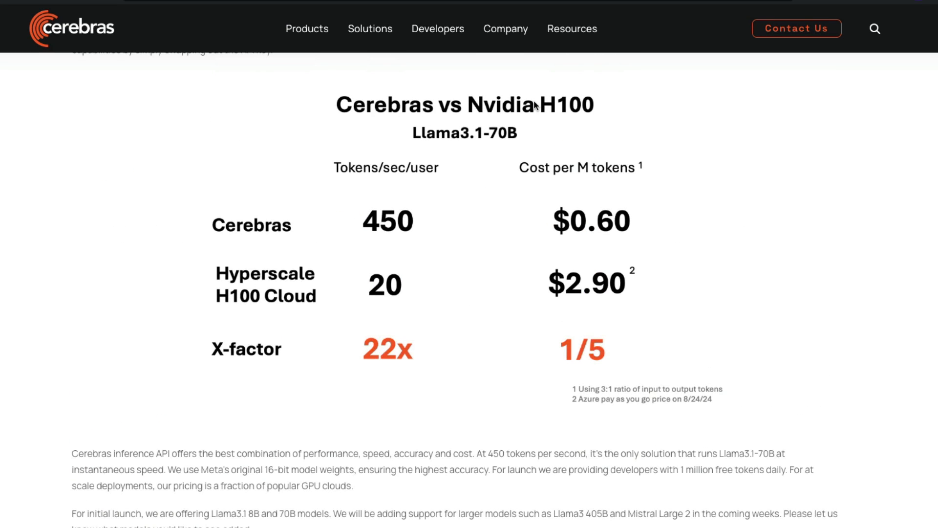
{"action": "mouse_move", "coordinate": [613, 180]}
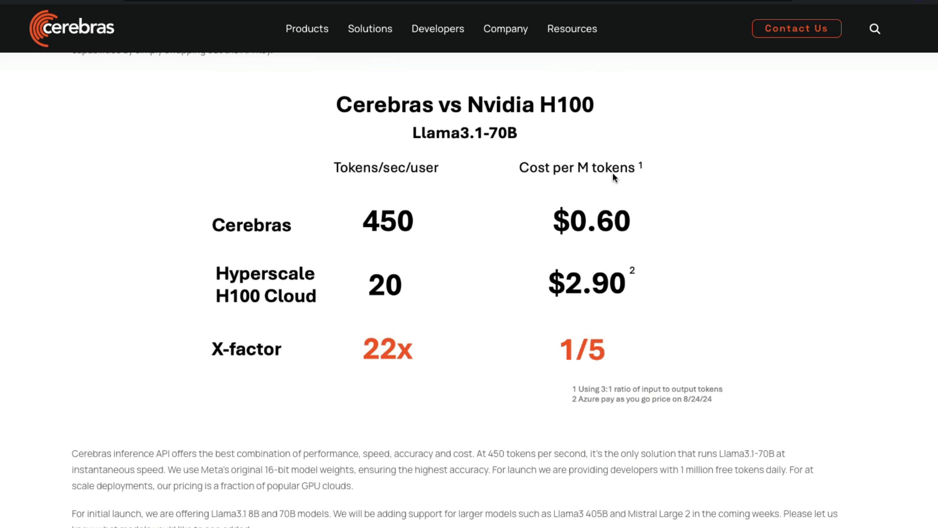
{"action": "mouse_move", "coordinate": [618, 232]}
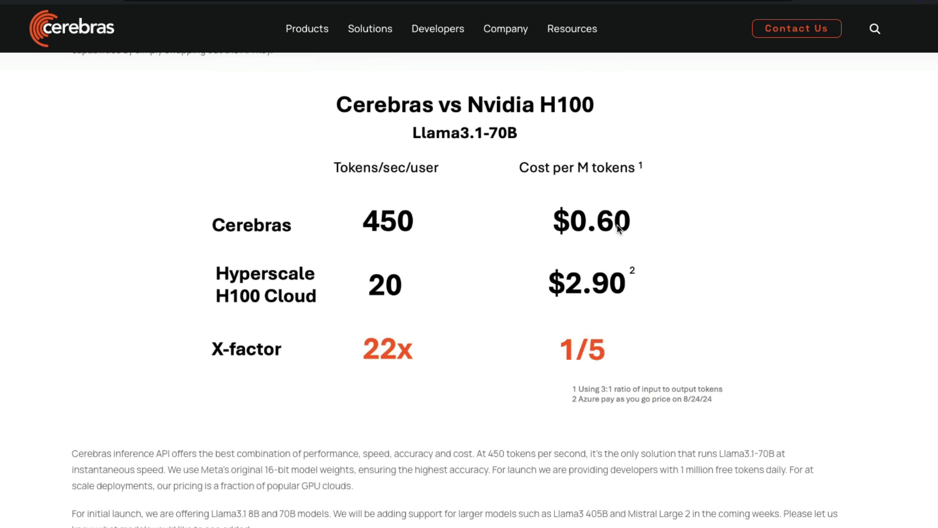
{"action": "mouse_move", "coordinate": [628, 228]}
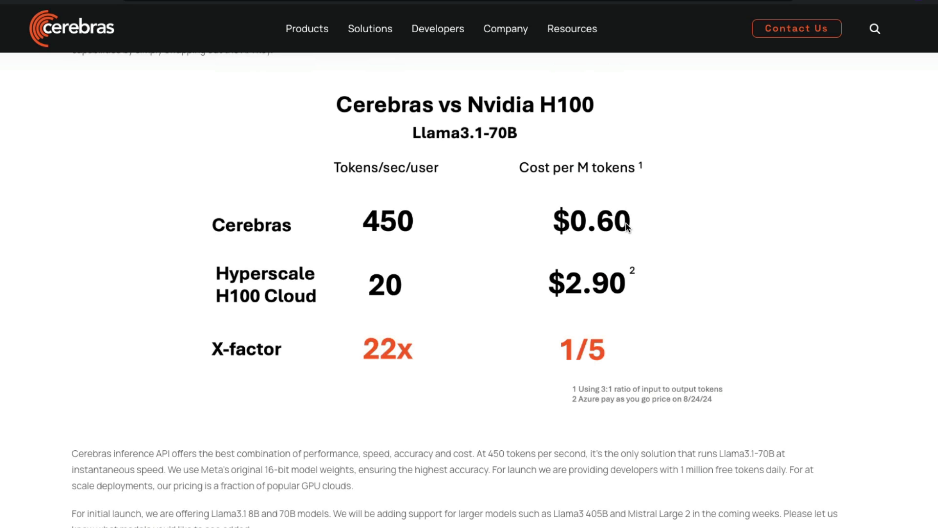
{"action": "mouse_move", "coordinate": [592, 286]}
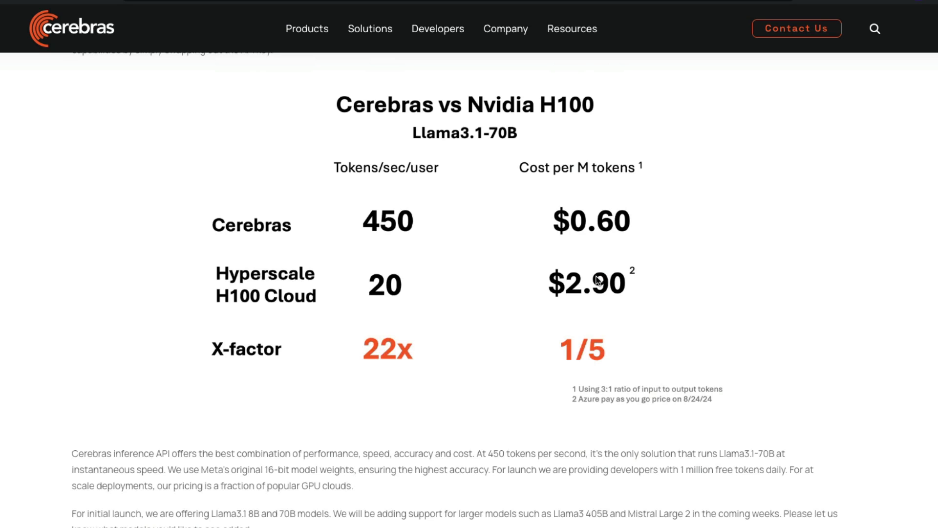
{"action": "mouse_move", "coordinate": [674, 281]}
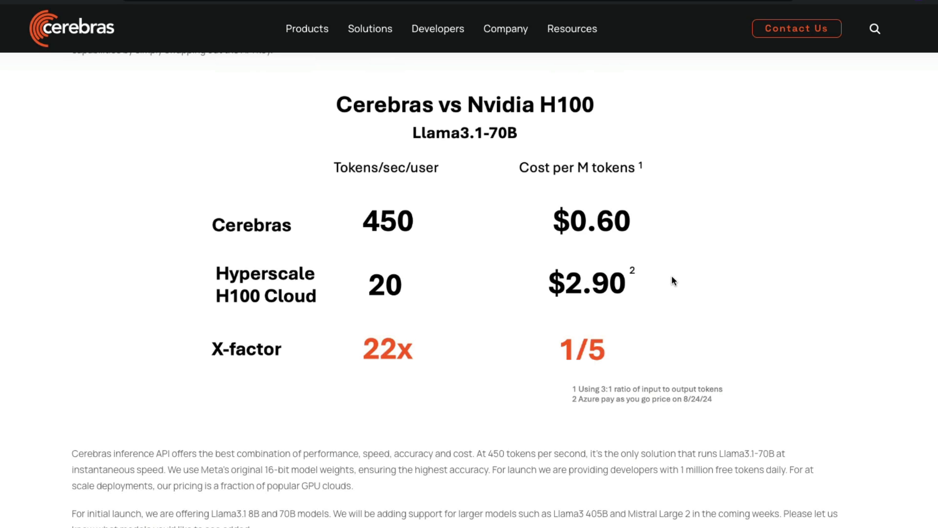
{"action": "mouse_move", "coordinate": [593, 411]}
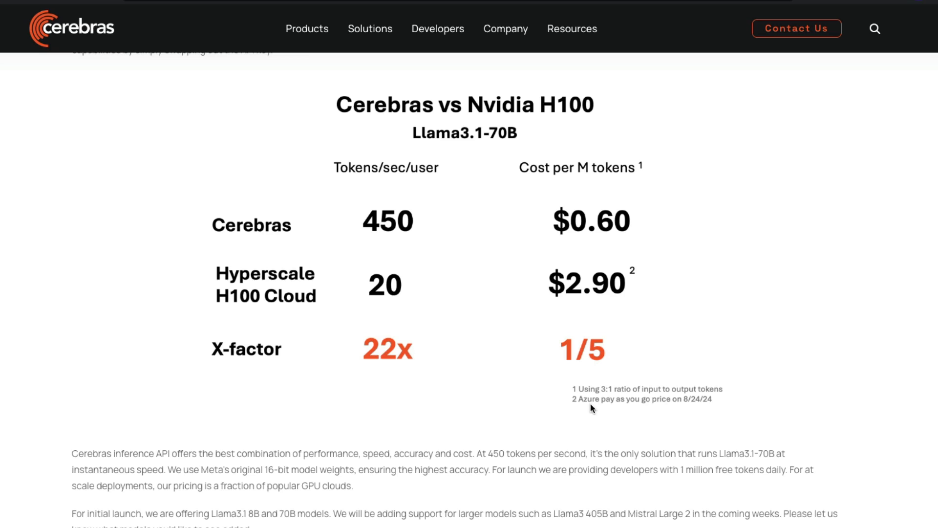
{"action": "mouse_move", "coordinate": [829, 390]}
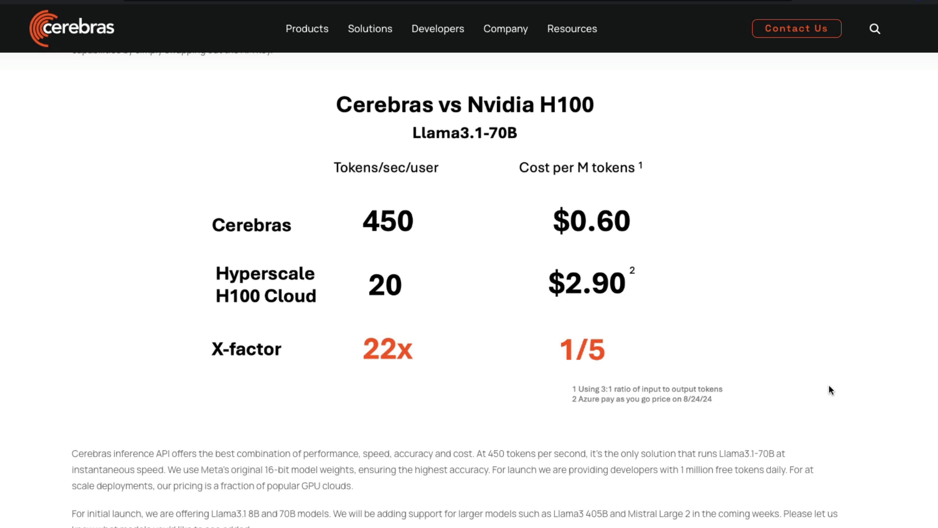
{"action": "mouse_move", "coordinate": [567, 339]}
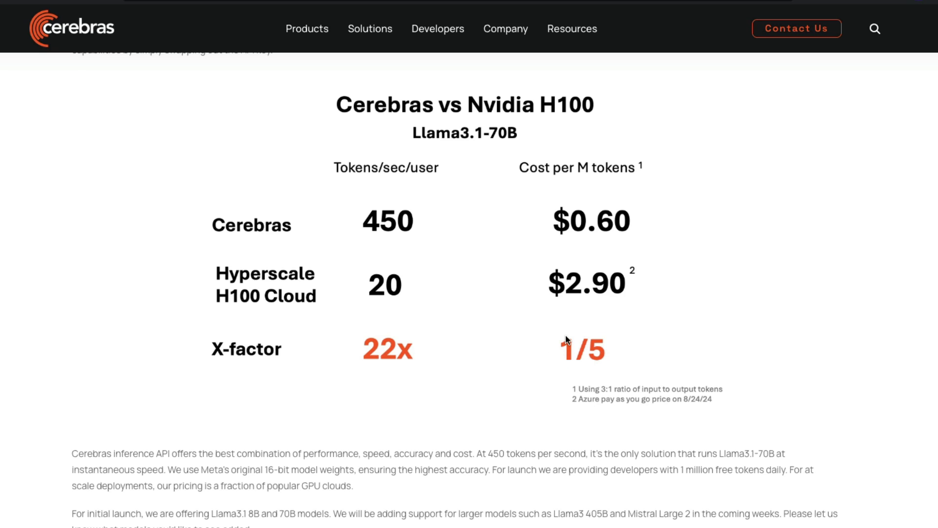
{"action": "mouse_move", "coordinate": [371, 247]}
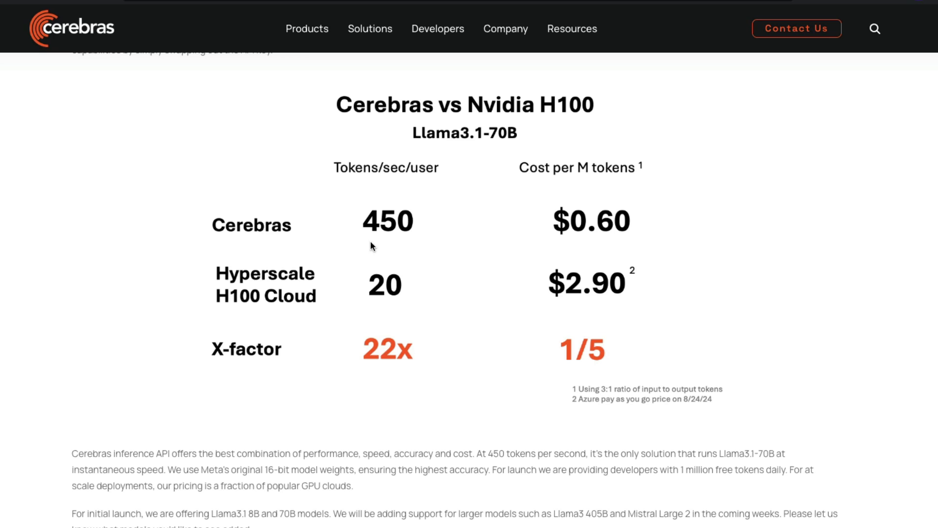
{"action": "mouse_move", "coordinate": [415, 238]}
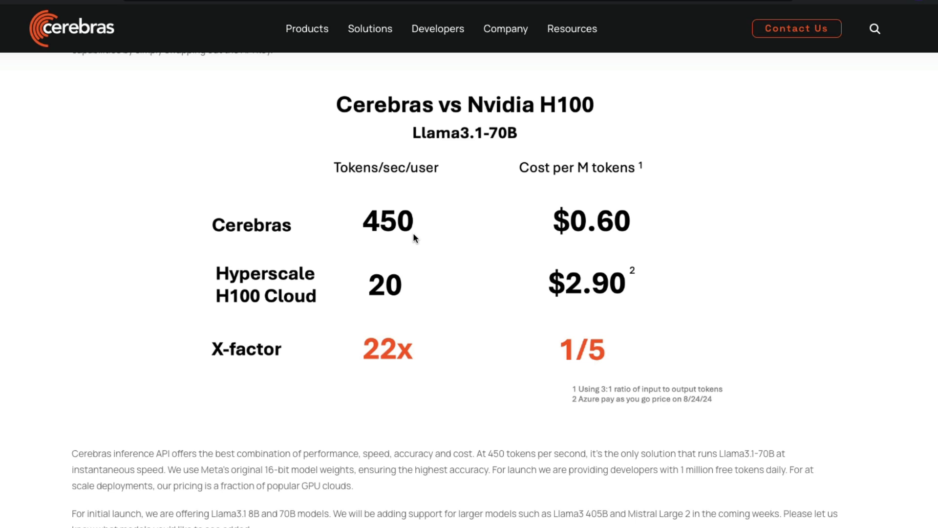
{"action": "mouse_move", "coordinate": [274, 174]}
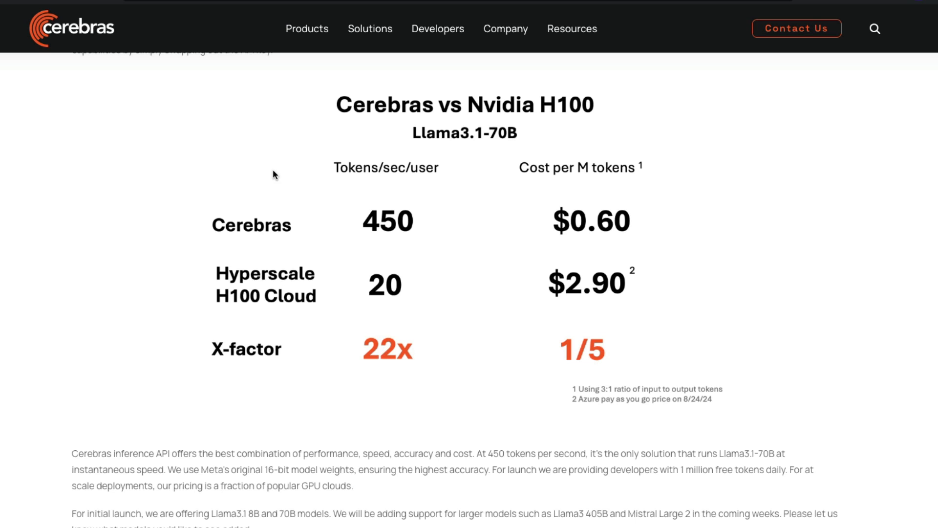
{"action": "mouse_move", "coordinate": [385, 201]}
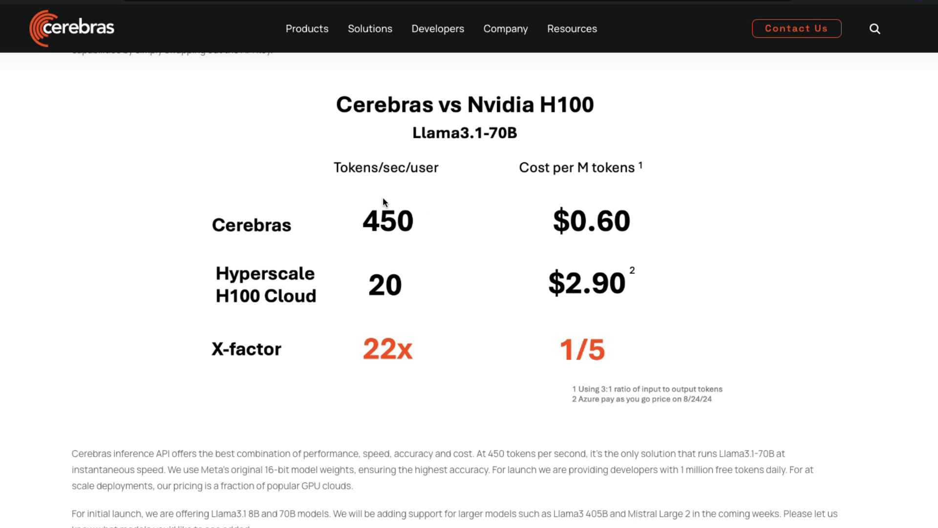
Scroll through the charts and reach the Llama 3.1 - 8B Speed Test page with its sample prompt
{"action": "scroll", "scroll_direction": "down", "scroll_amount": 3}
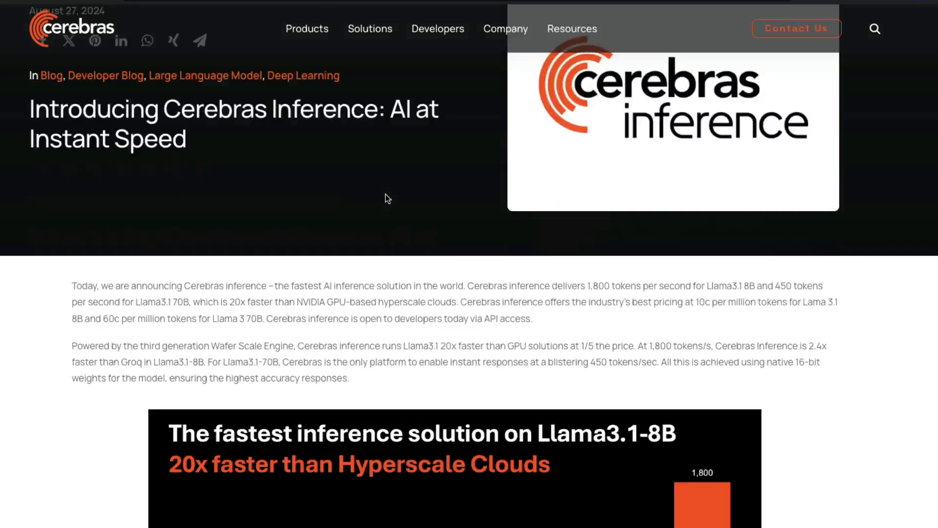
{"action": "scroll", "scroll_direction": "down", "scroll_amount": 3}
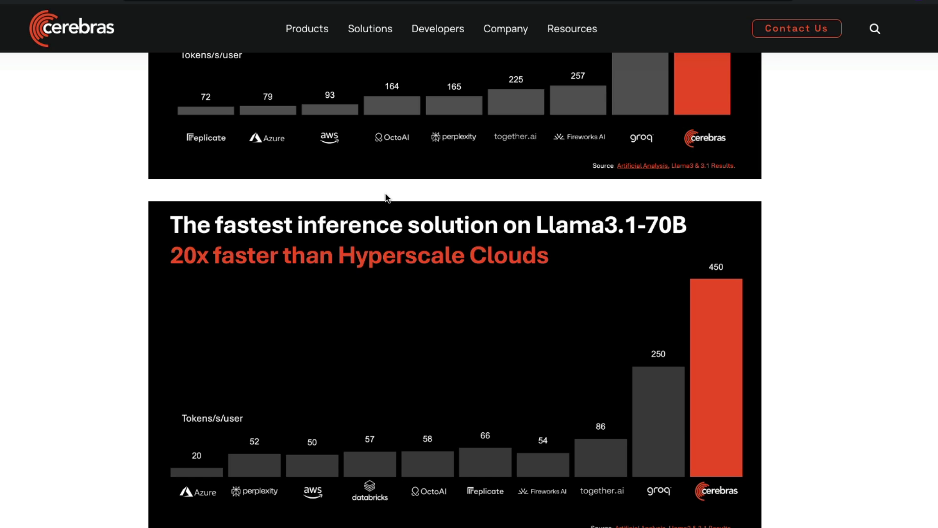
{"action": "mouse_move", "coordinate": [807, 358]}
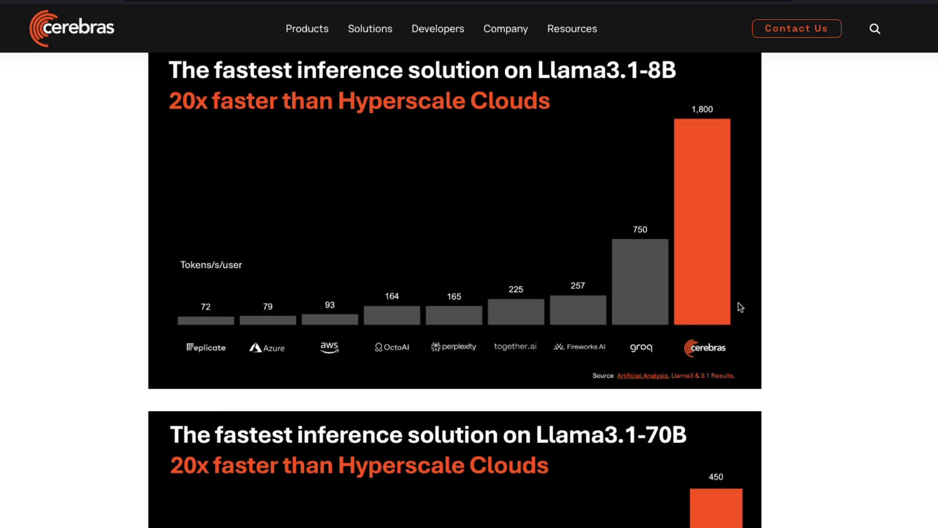
{"action": "scroll", "scroll_direction": "up", "scroll_amount": 3}
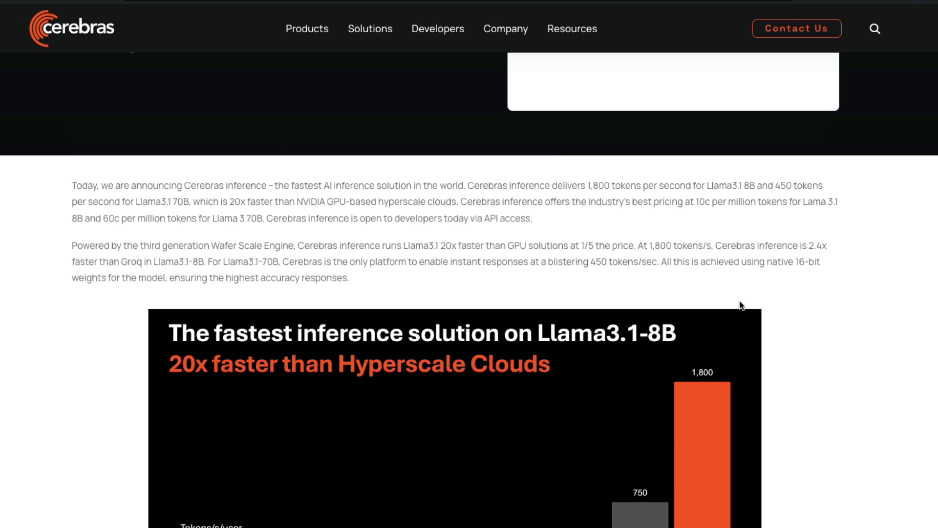
{"action": "mouse_move", "coordinate": [733, 308]}
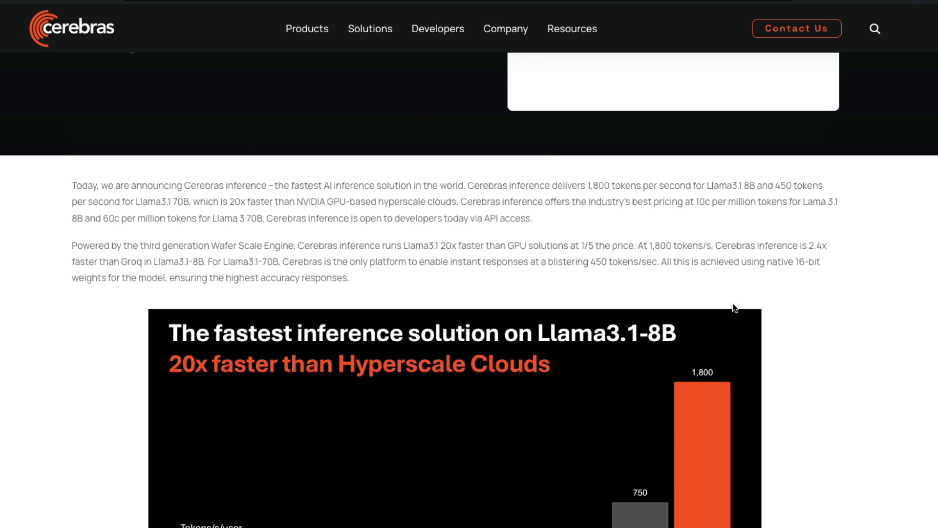
{"action": "mouse_move", "coordinate": [574, 326]}
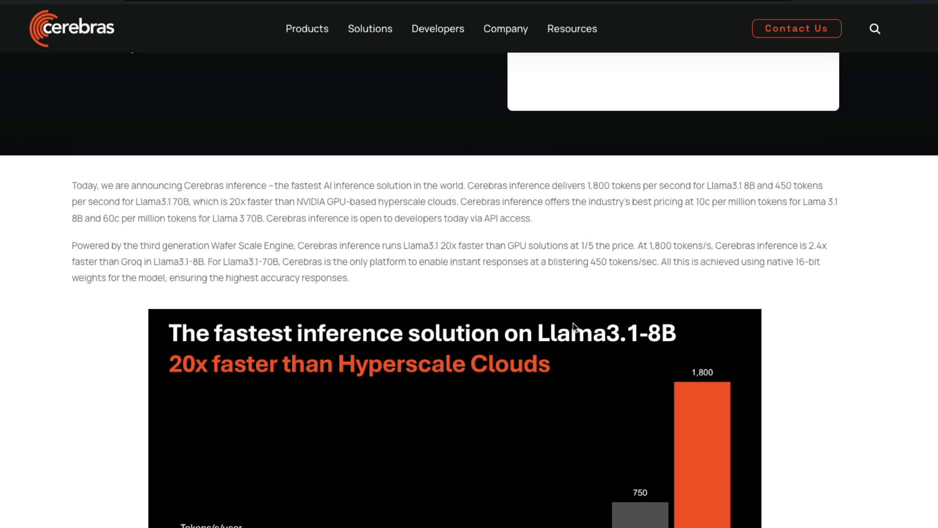
{"action": "scroll", "scroll_direction": "up", "scroll_amount": 3}
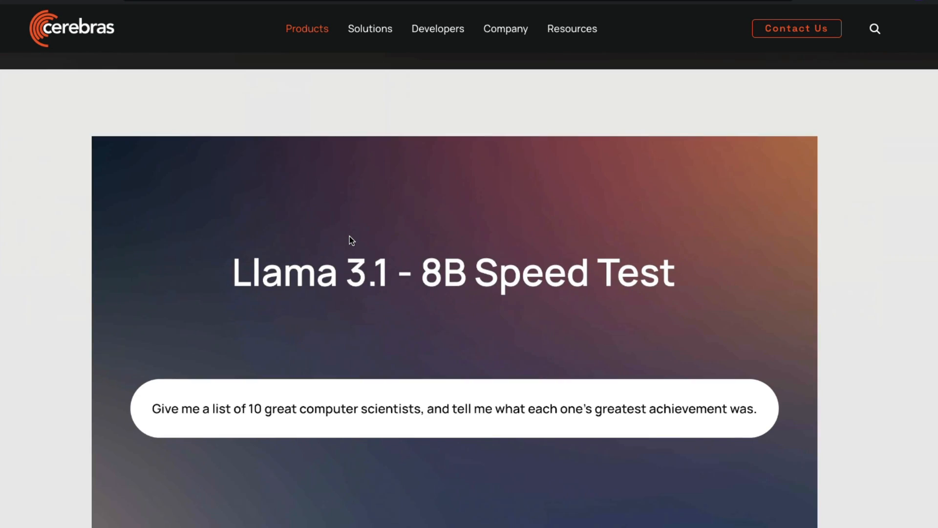
{"action": "scroll", "scroll_direction": "down", "scroll_amount": 3}
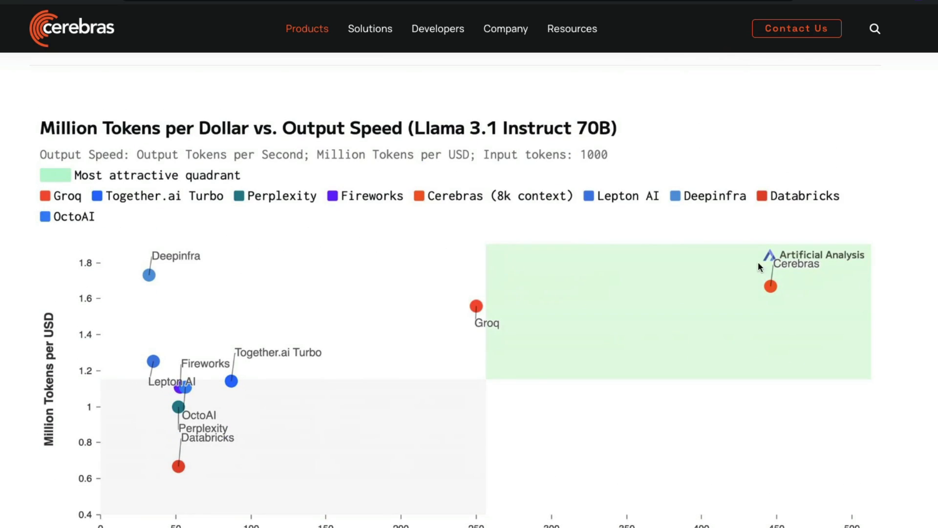
{"action": "mouse_move", "coordinate": [685, 256]}
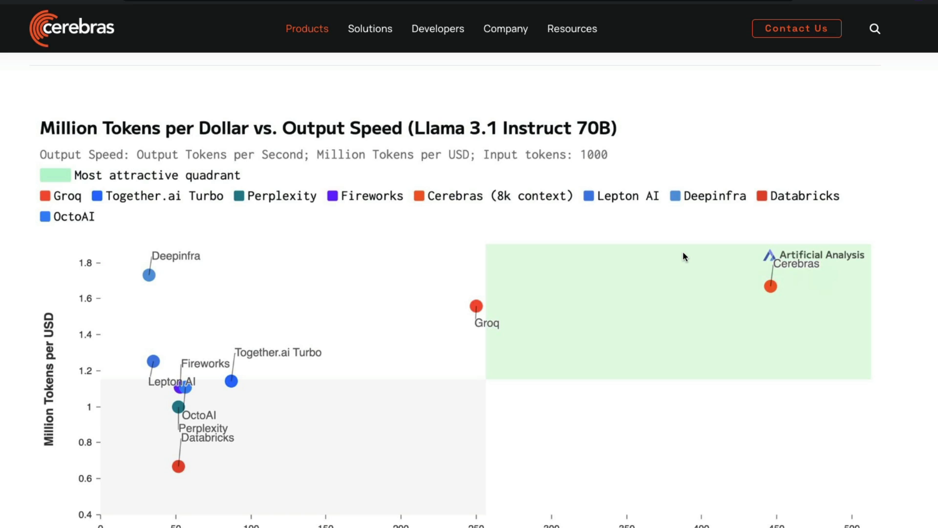
{"action": "mouse_move", "coordinate": [570, 235]}
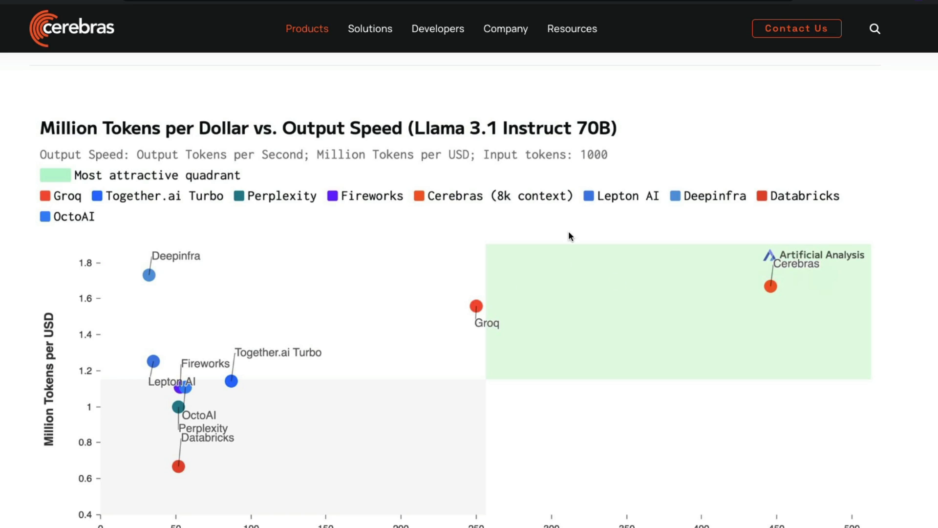
{"action": "mouse_move", "coordinate": [668, 466]}
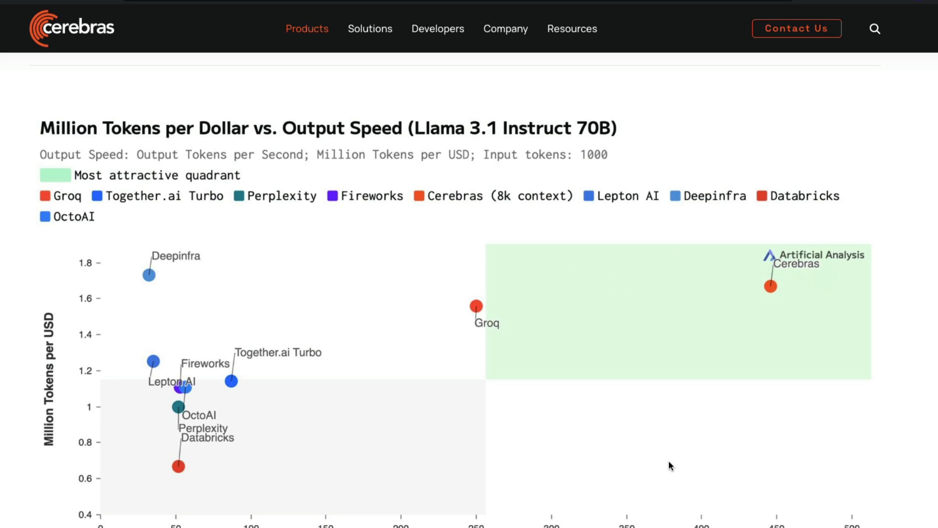
{"action": "mouse_move", "coordinate": [457, 363]}
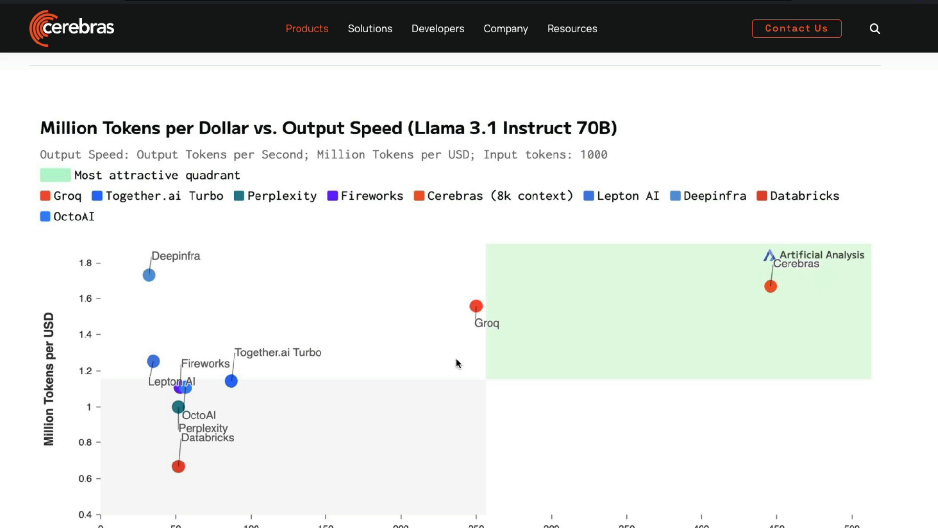
{"action": "mouse_move", "coordinate": [823, 275]}
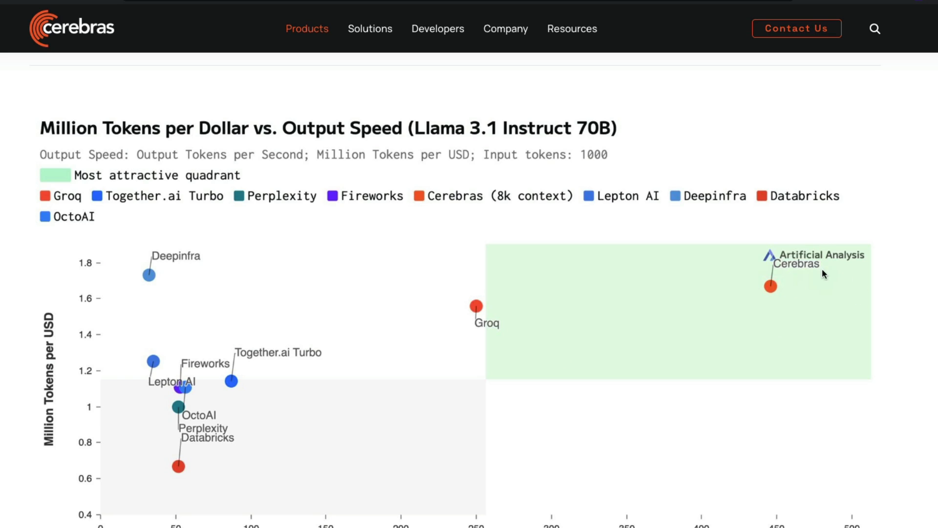
{"action": "mouse_move", "coordinate": [221, 368]}
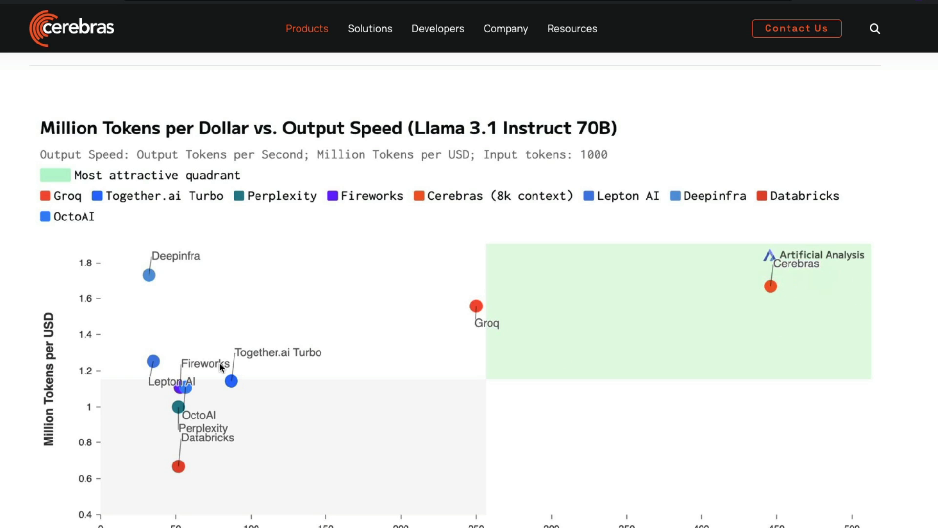
{"action": "mouse_move", "coordinate": [315, 335]}
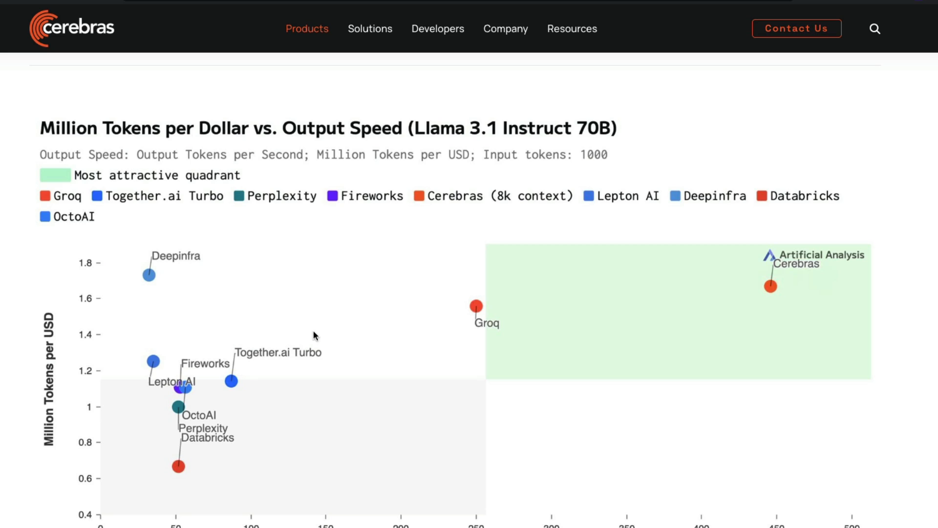
{"action": "mouse_move", "coordinate": [278, 369]}
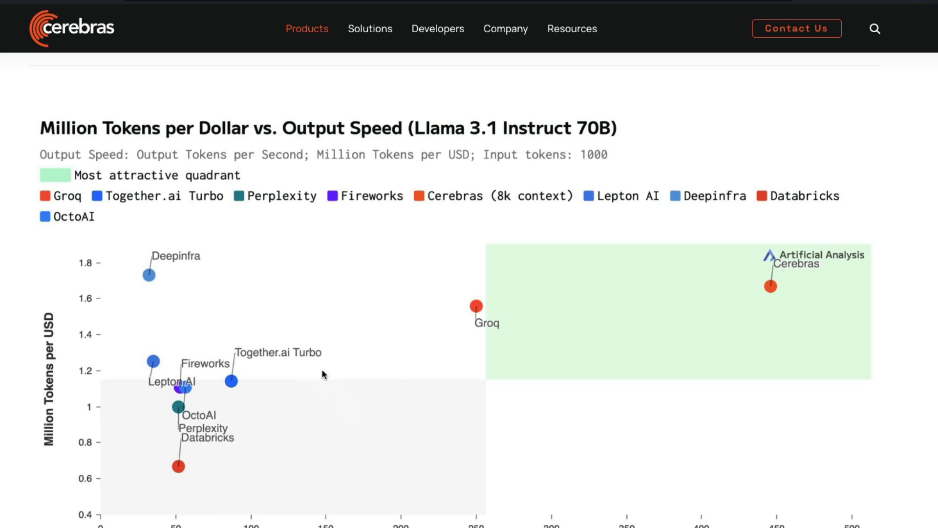
{"action": "mouse_move", "coordinate": [192, 439]}
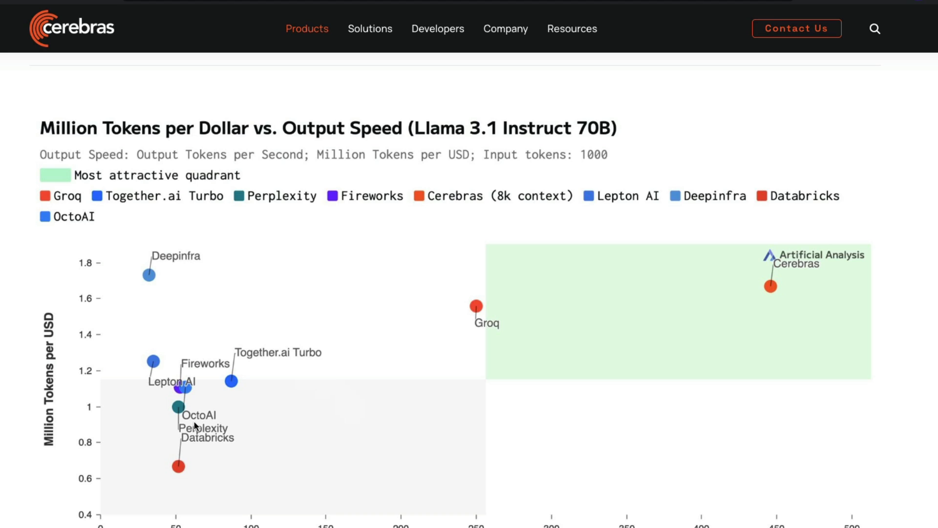
{"action": "mouse_move", "coordinate": [142, 249]}
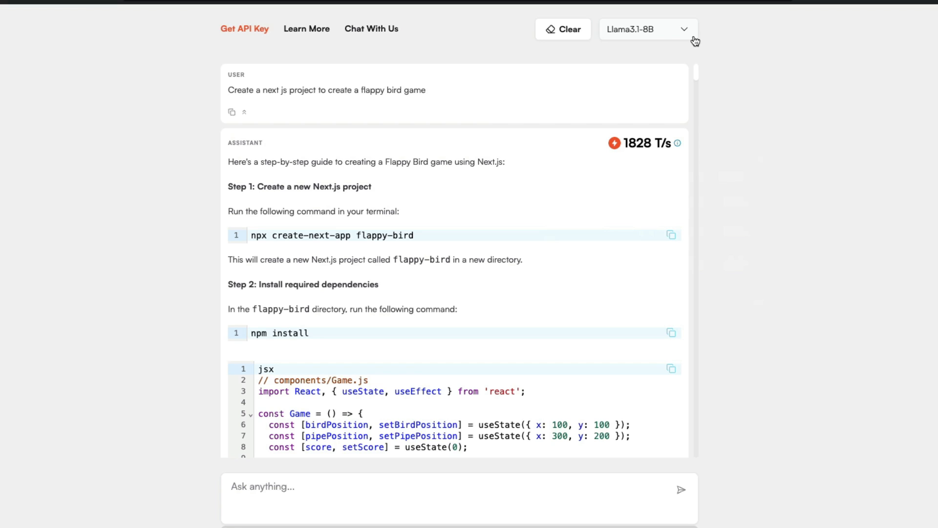
{"action": "mouse_move", "coordinate": [315, 72]}
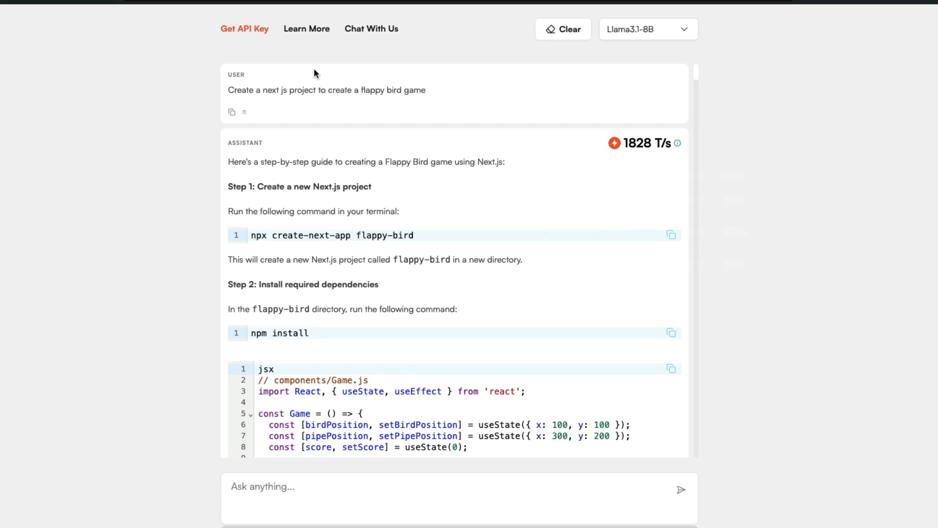
Clear the flappy bird conversation to the empty start screen and bring GroqChat's answer back
{"action": "left_click_drag", "start_coordinate": [266, 90], "coordinate": [426, 90]}
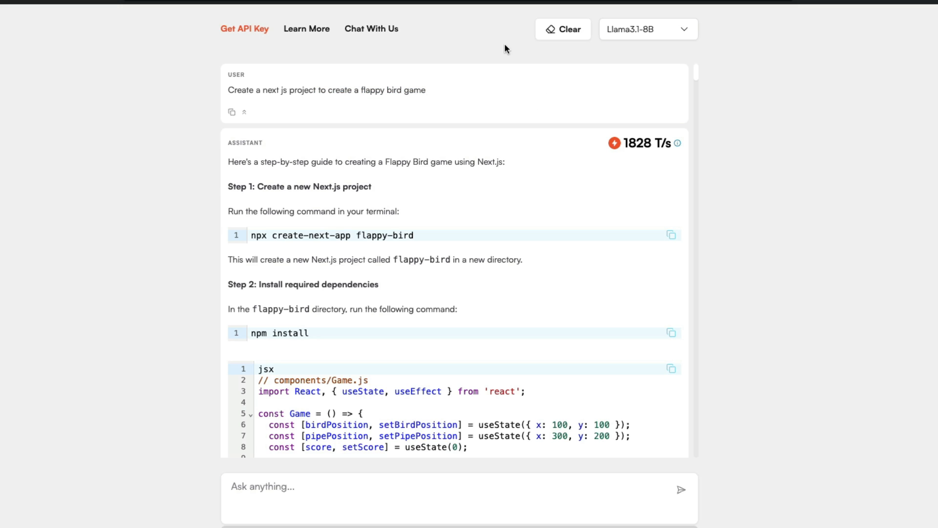
{"action": "left_click", "coordinate": [563, 29]}
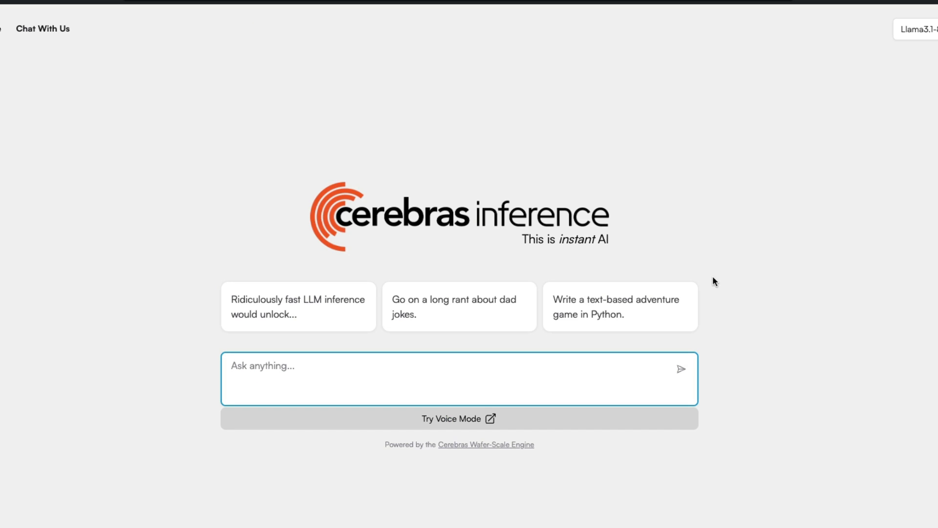
{"action": "mouse_move", "coordinate": [930, 40]}
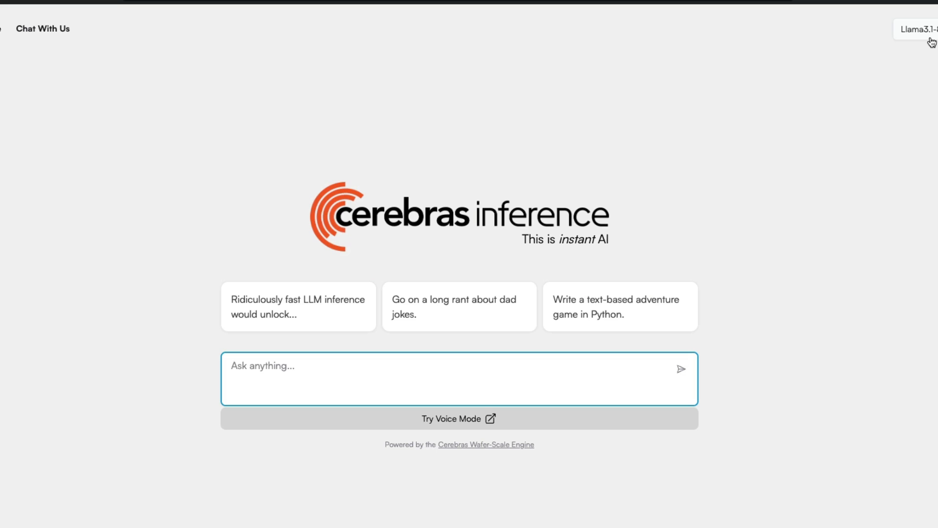
{"action": "left_click", "coordinate": [921, 30]}
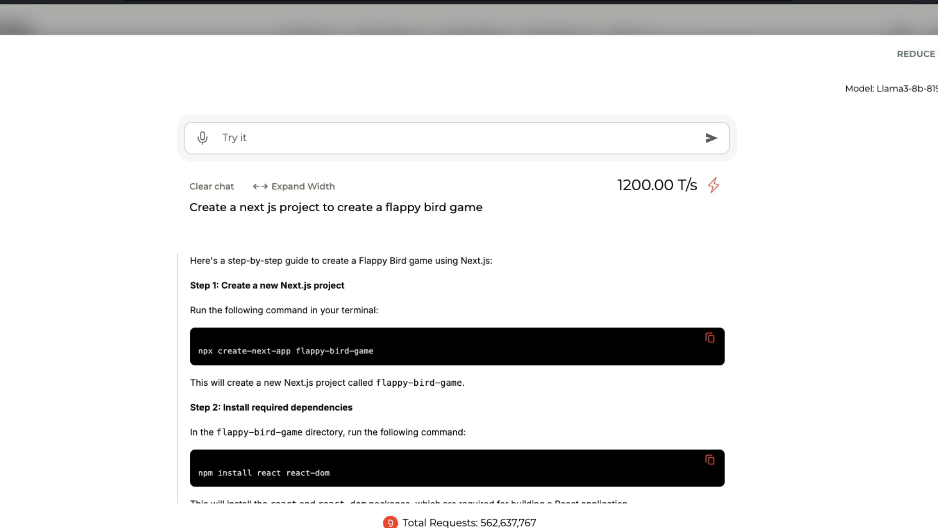
{"action": "mouse_move", "coordinate": [714, 186]}
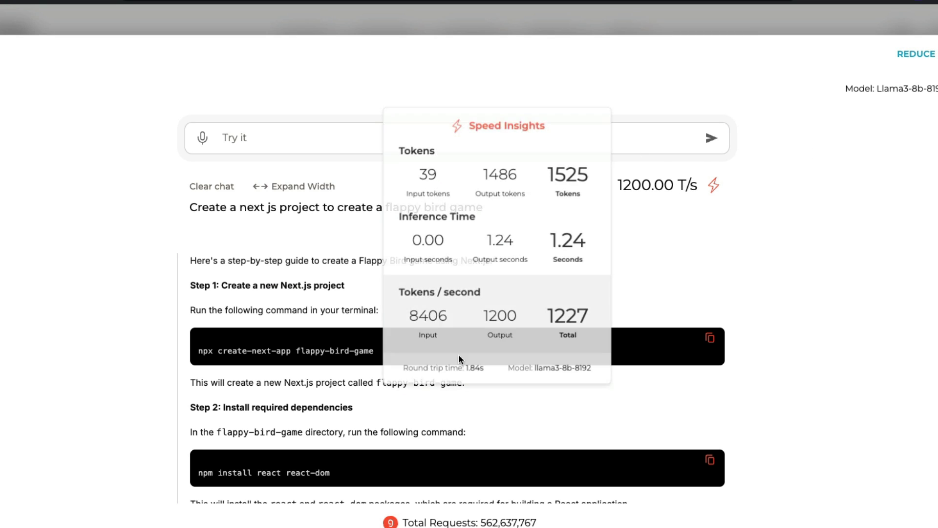
{"action": "mouse_move", "coordinate": [717, 184]}
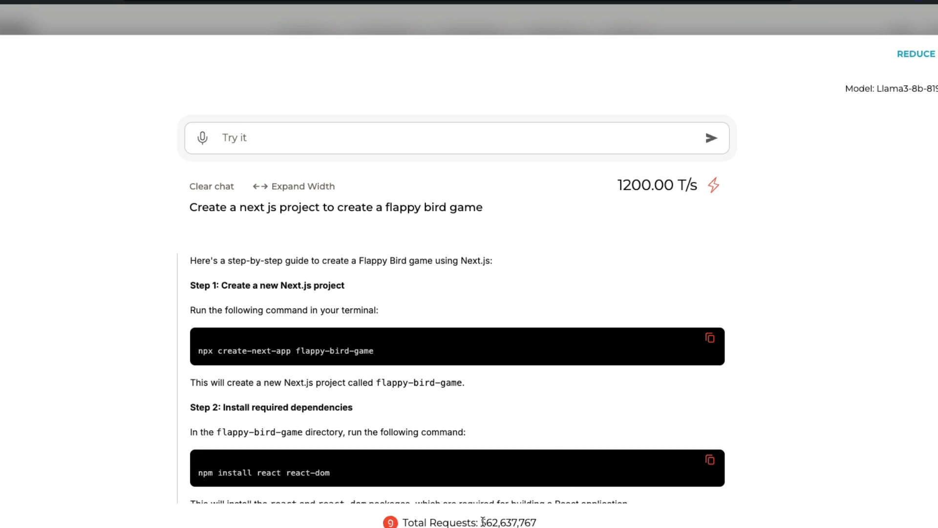
View the flappy bird Speed Insights (1486 output tokens in 1.24 s) and return to Cerebras Inference
{"action": "double_click", "coordinate": [506, 522]}
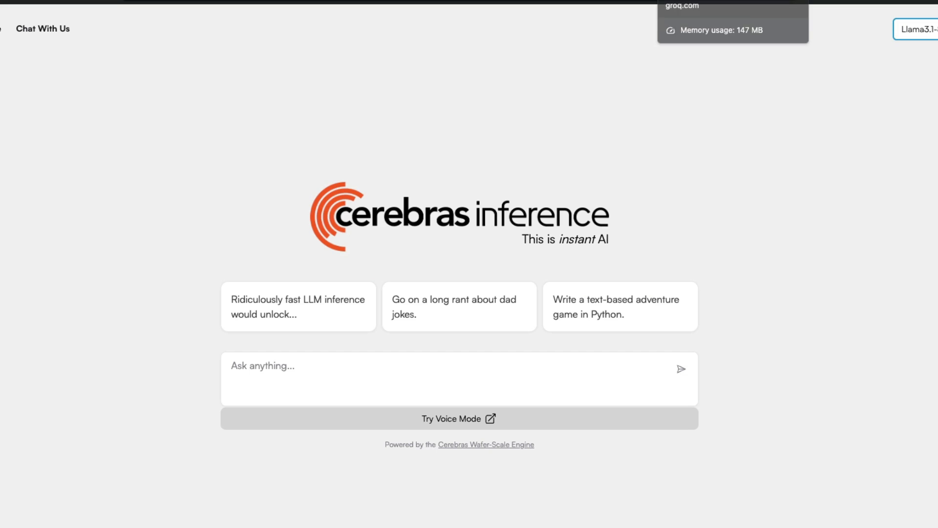
{"action": "mouse_move", "coordinate": [746, 174]}
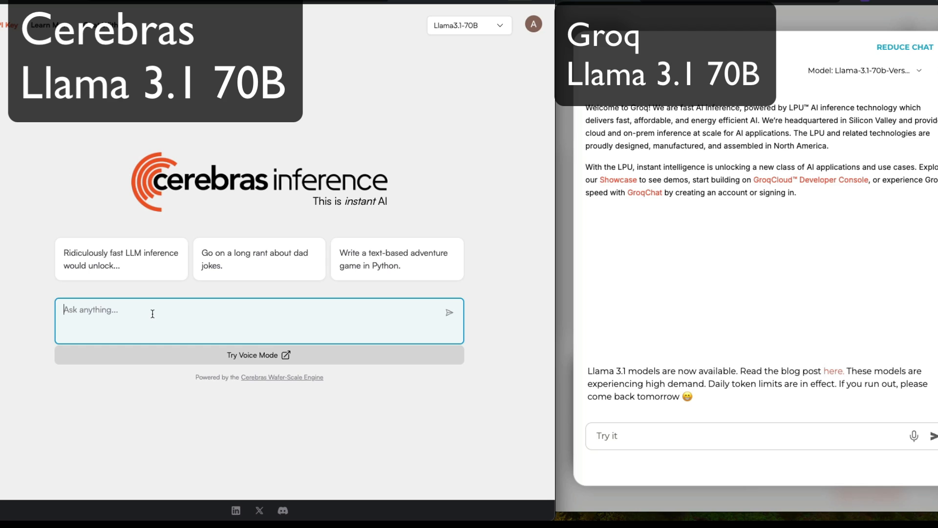
Enter 'Give me a code next js code to create a supermarket POS Applicattion' and send it to GroqChat
{"action": "type", "text": "Give me a code"}
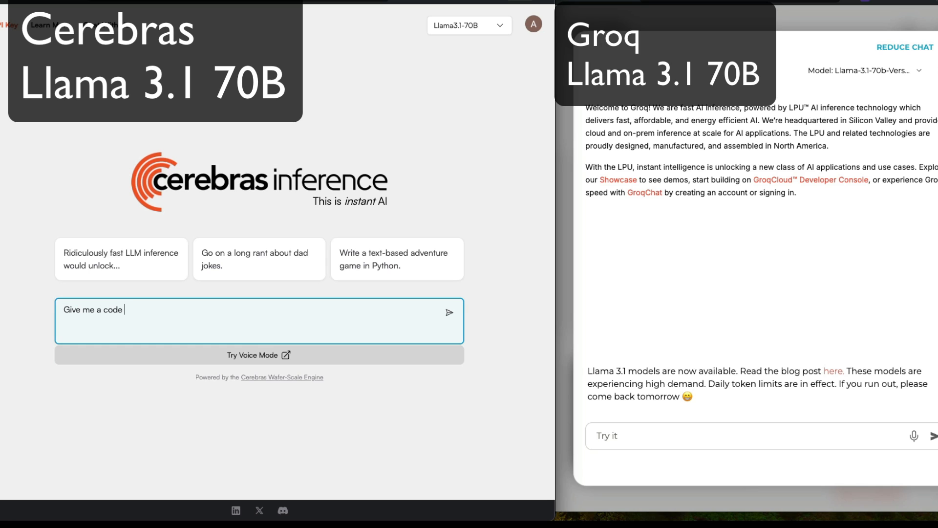
{"action": "type", "text": "next"}
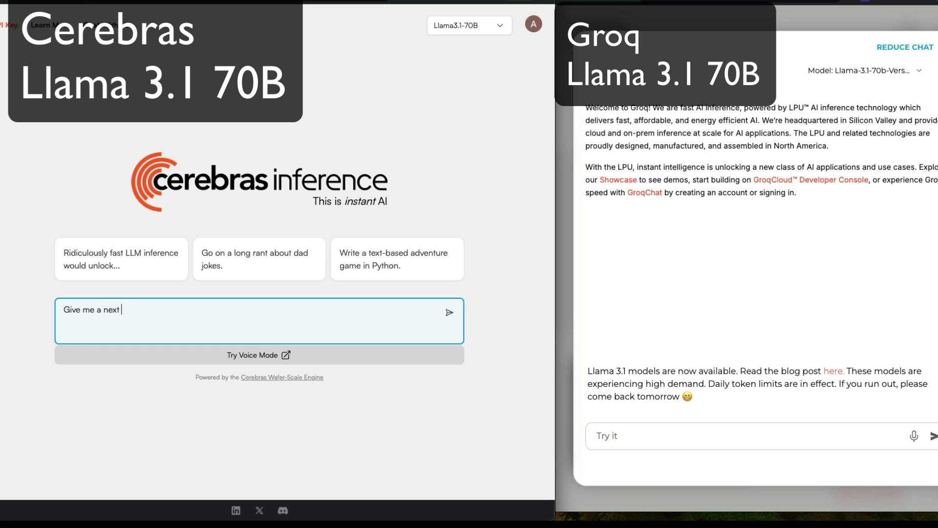
{"action": "type", "text": "js code to create"}
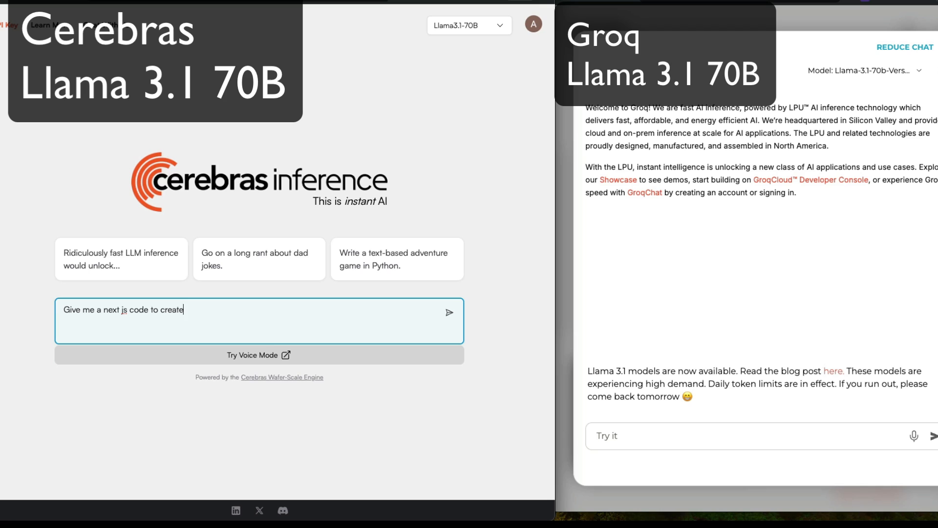
{"action": "type", "text": "a superma"}
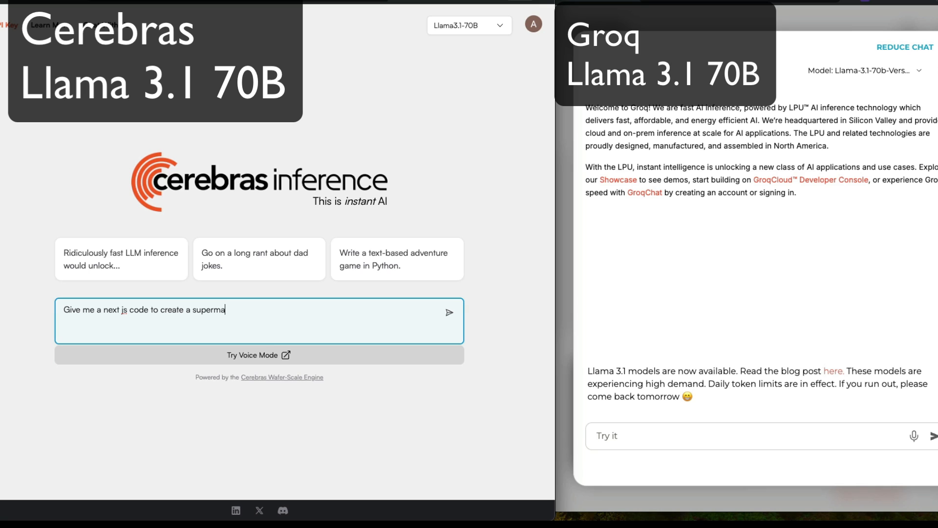
{"action": "type", "text": "rket POS A"}
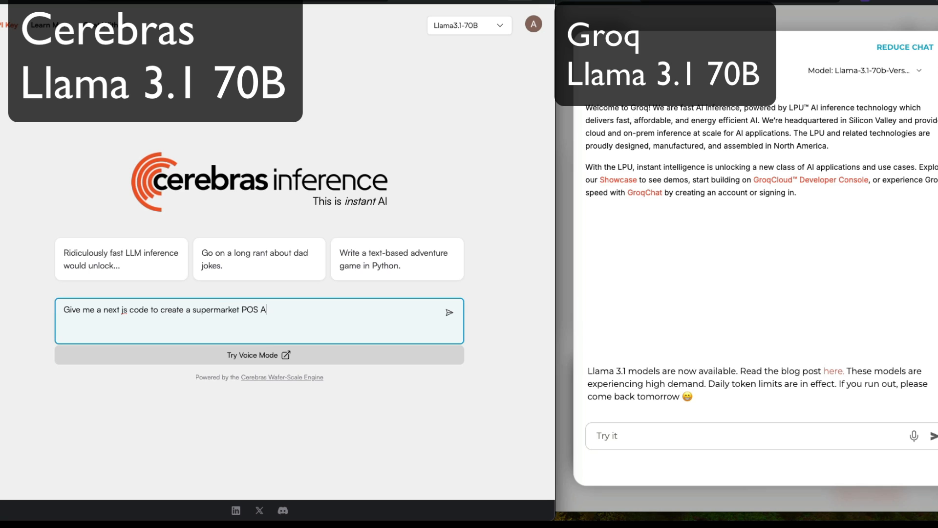
{"action": "type", "text": "pplicattion"}
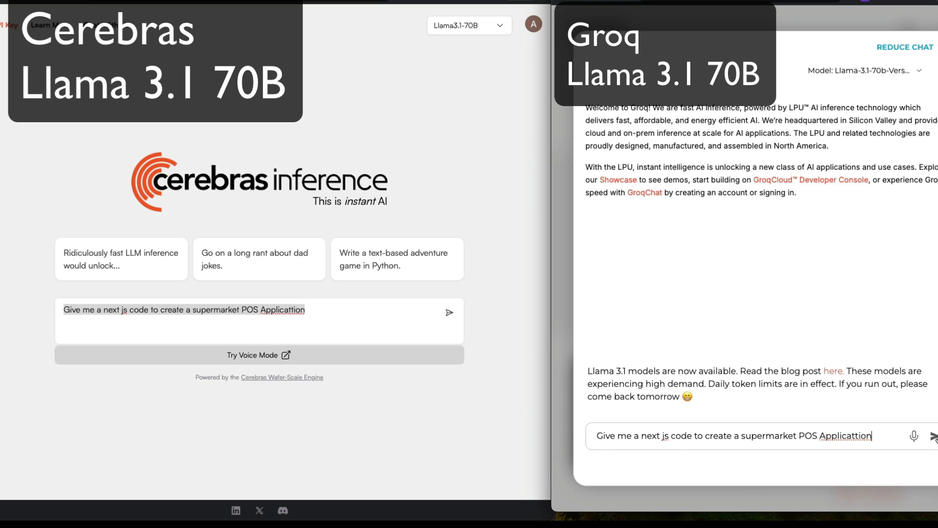
{"action": "left_click", "coordinate": [936, 436]}
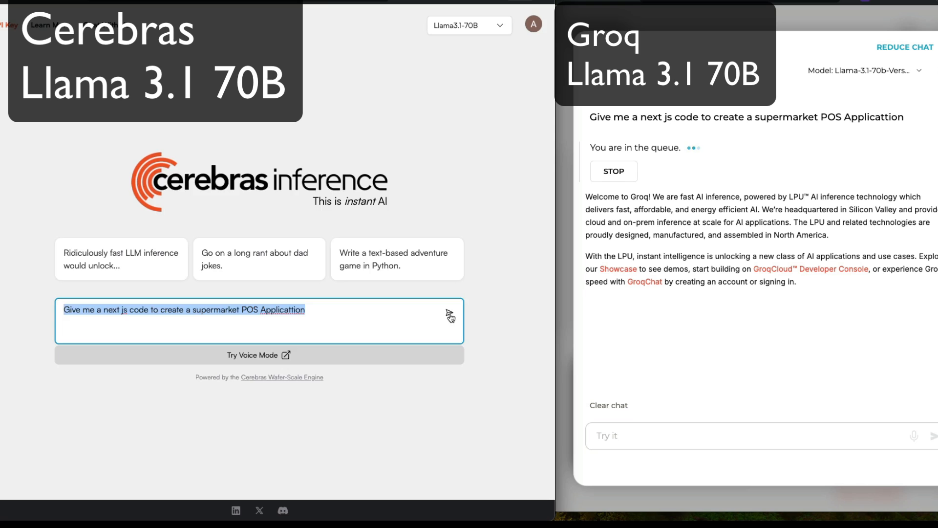
Submit the POS prompt to Cerebras and scroll its Llama 3.1 70B answer at 443 tokens/s
{"action": "key", "text": "Enter"}
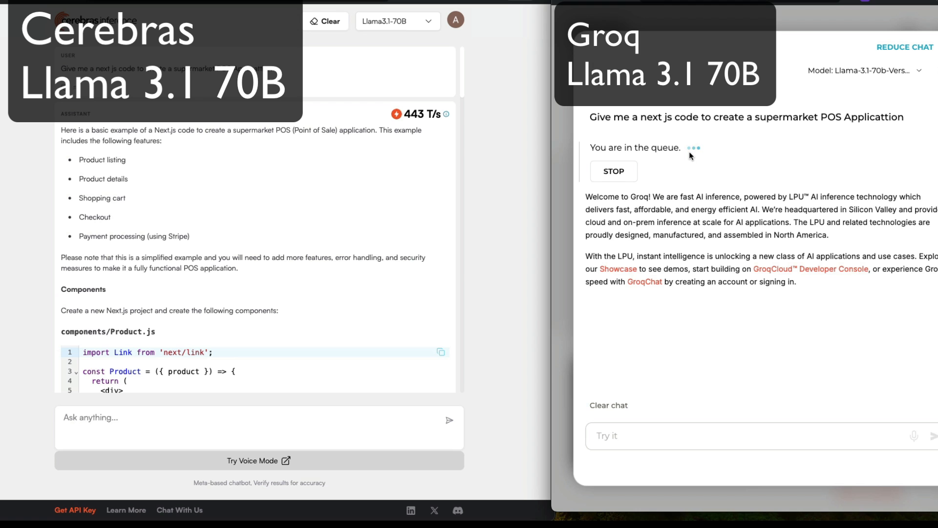
{"action": "scroll", "scroll_direction": "down", "scroll_amount": 3}
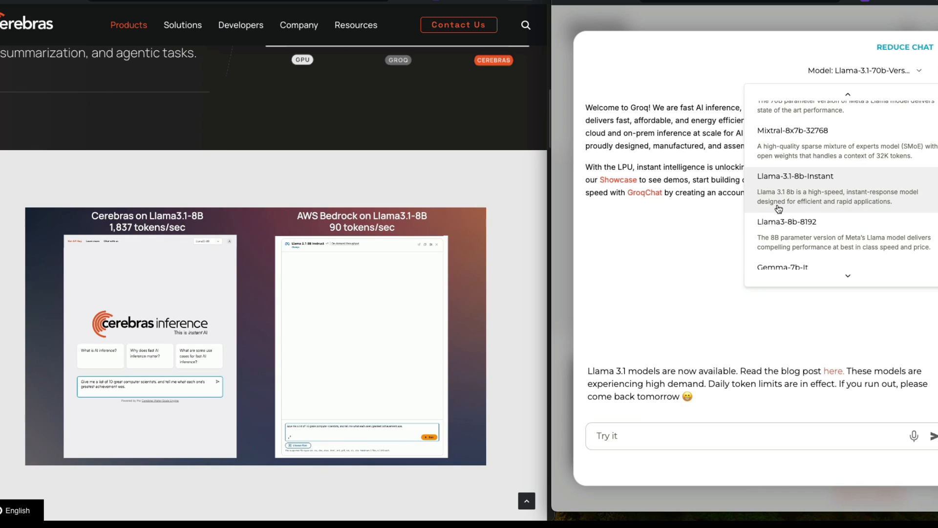
Set GroqChat to Llama3-8b-8192 and the neighbouring Cerebras chat to Llama3.1-8B, ready for a prompt
{"action": "left_click", "coordinate": [783, 222]}
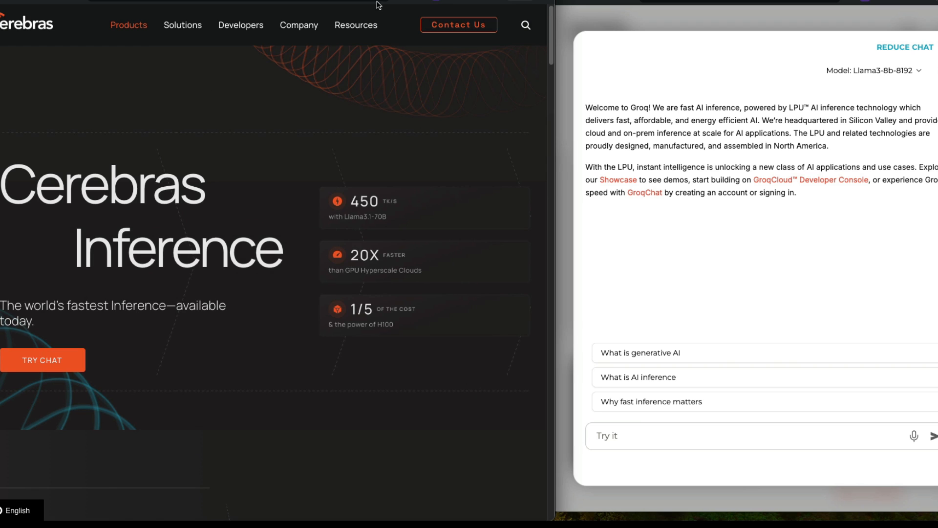
{"action": "left_click", "coordinate": [43, 360]}
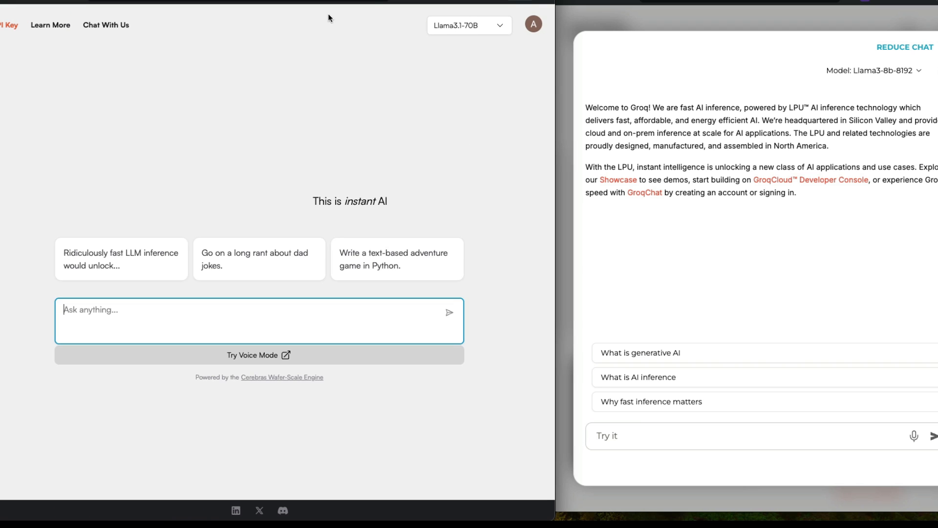
{"action": "left_click", "coordinate": [469, 25]}
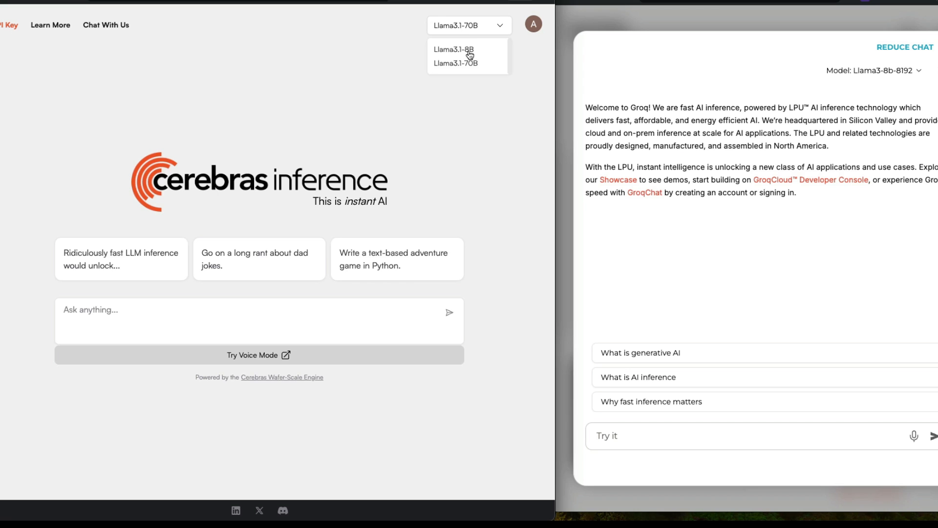
{"action": "left_click", "coordinate": [457, 49]}
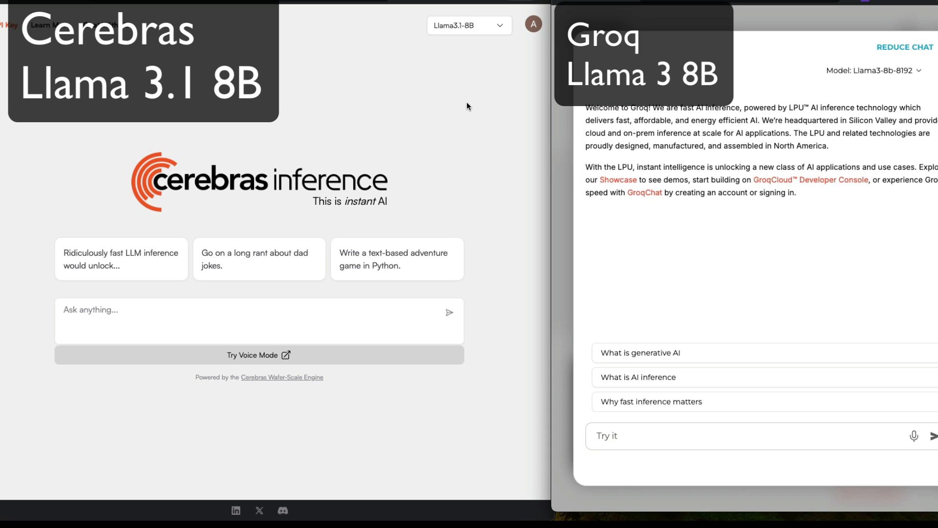
{"action": "mouse_move", "coordinate": [806, 217]}
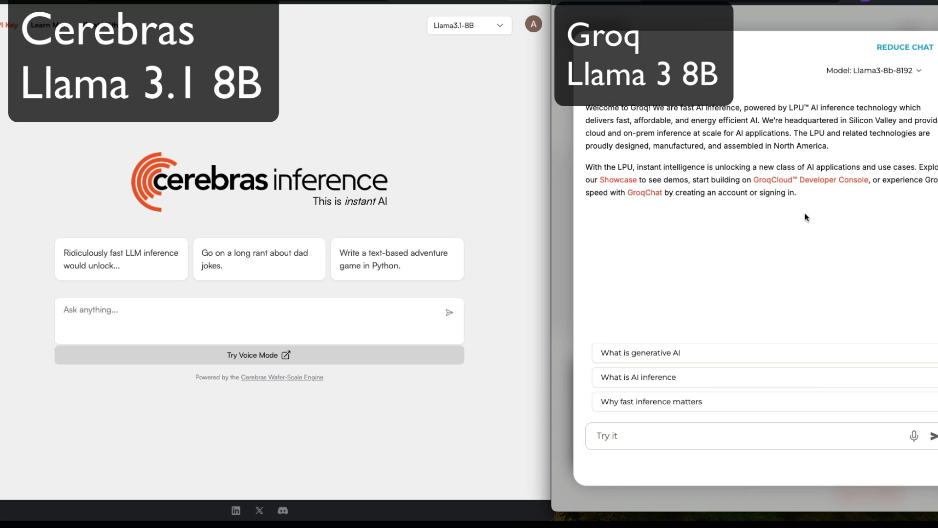
{"action": "mouse_move", "coordinate": [893, 92]}
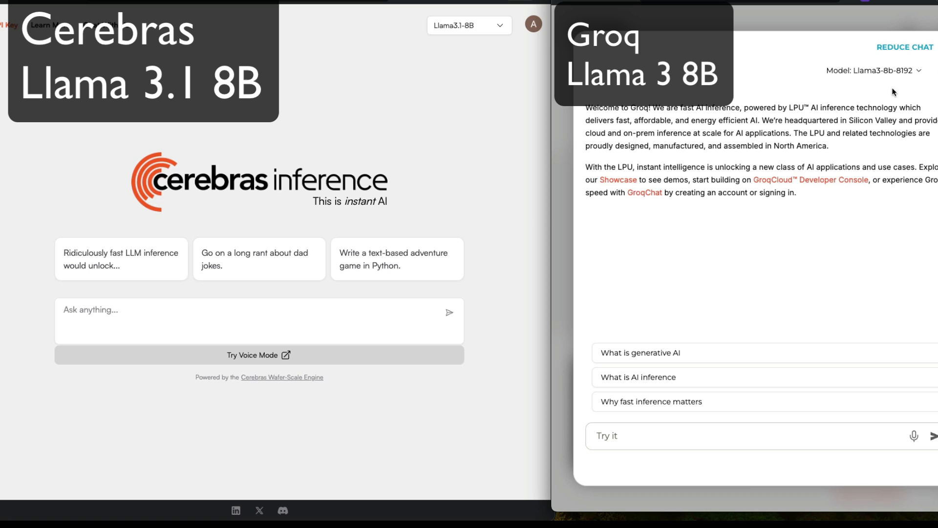
{"action": "mouse_move", "coordinate": [737, 244]}
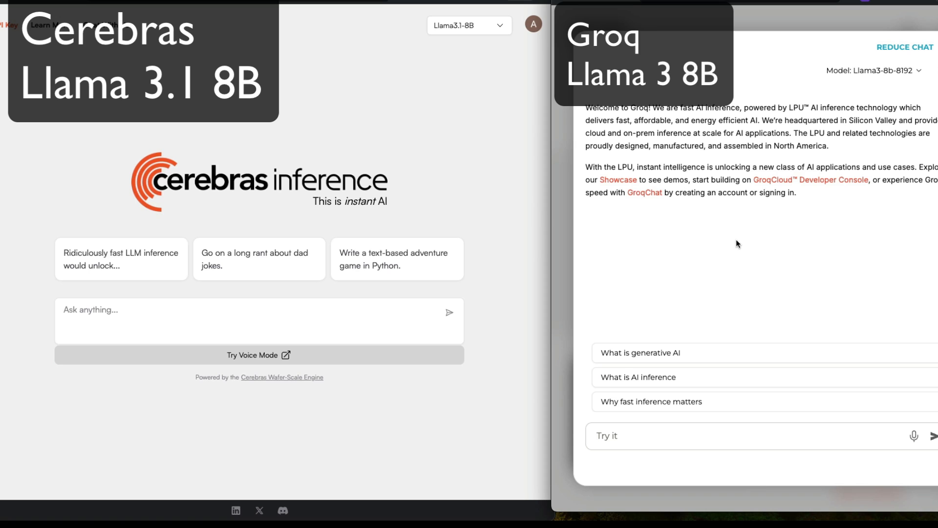
{"action": "mouse_move", "coordinate": [490, 78]}
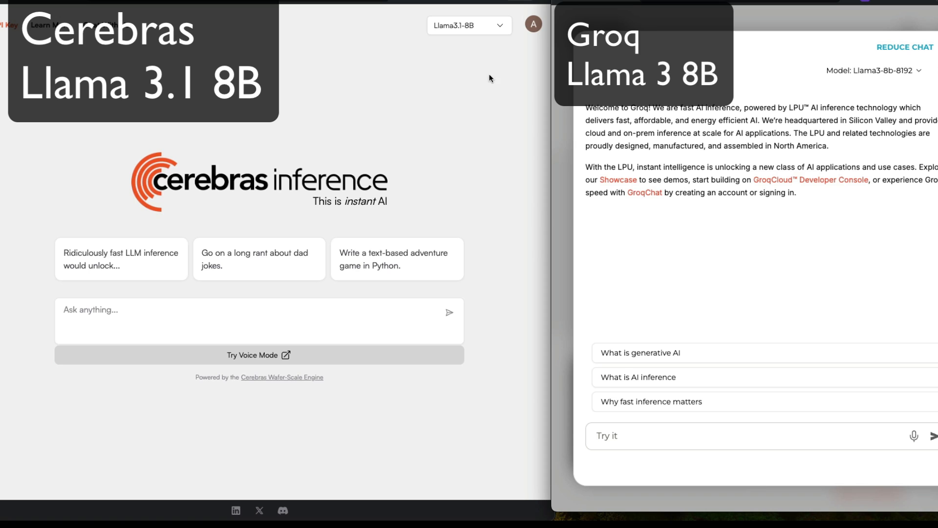
{"action": "mouse_move", "coordinate": [692, 44]}
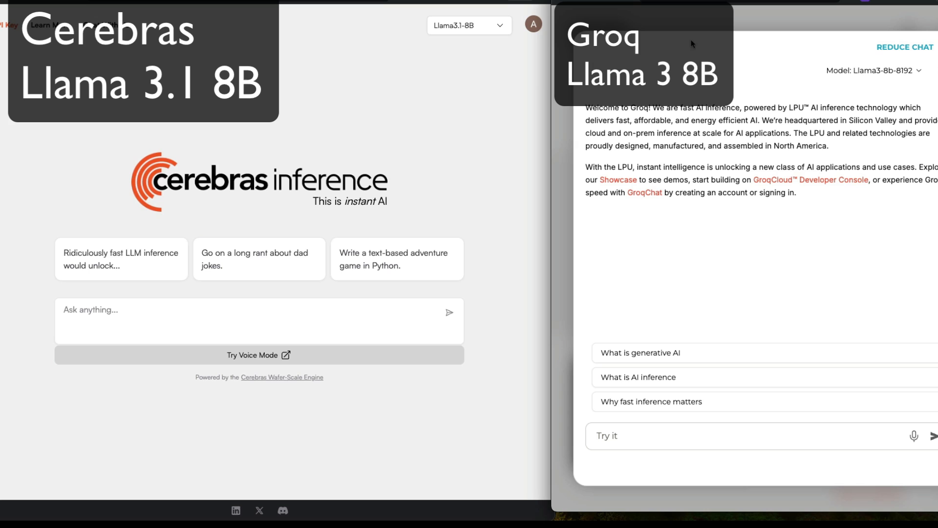
{"action": "mouse_move", "coordinate": [856, 93]}
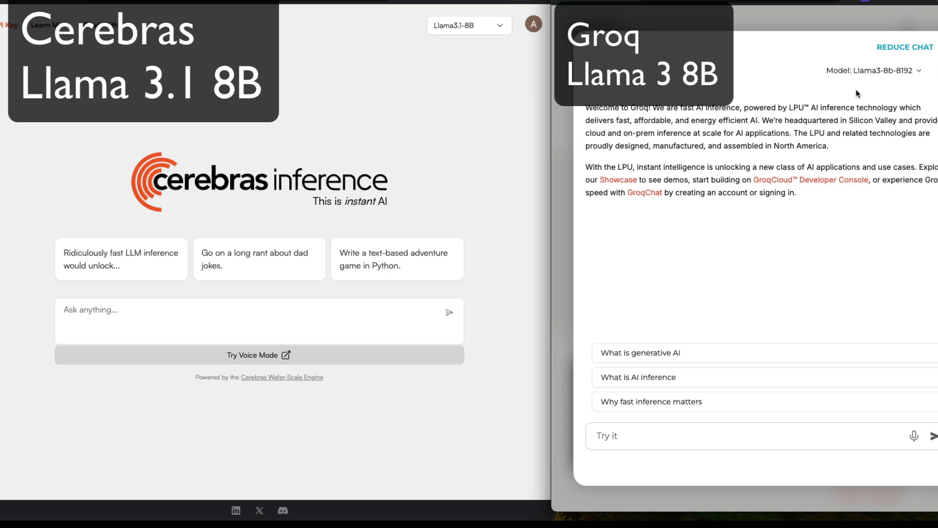
{"action": "left_click", "coordinate": [886, 71]}
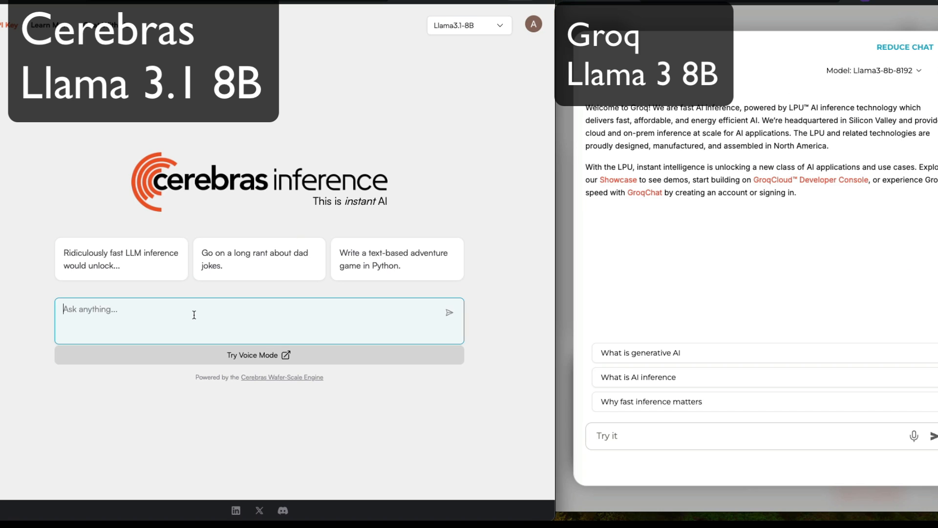
Write the prompt 'Give me a next js app for supermarket POS application' in the Cerebras chat
{"action": "type", "text": "G"}
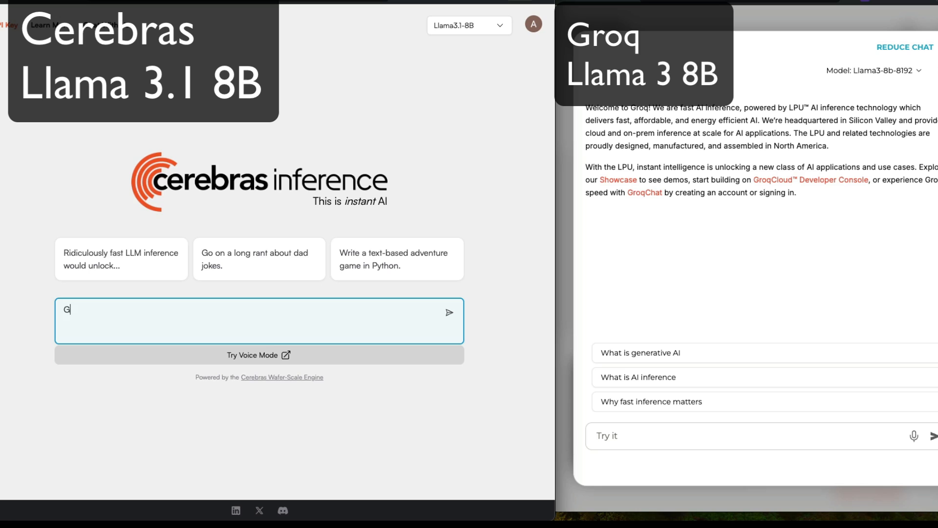
{"action": "type", "text": "ive me a next js"}
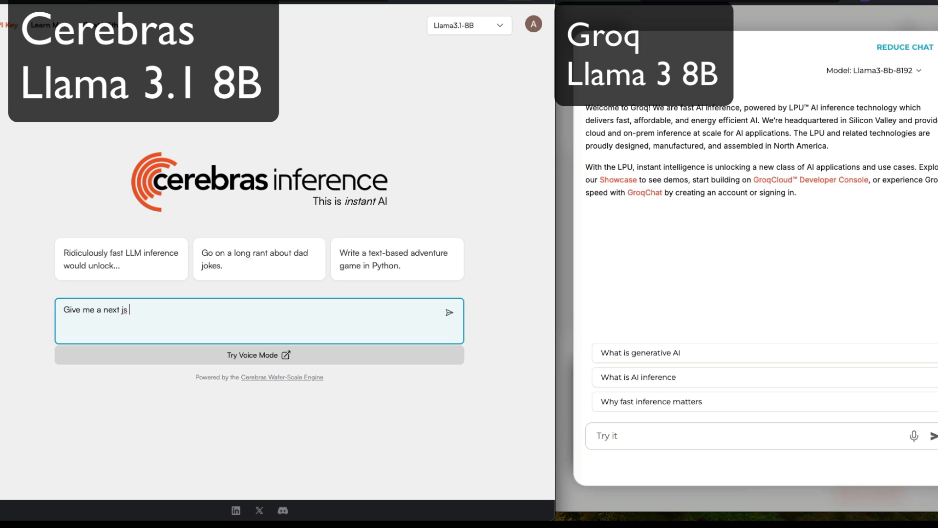
{"action": "type", "text": "app for supermarket"}
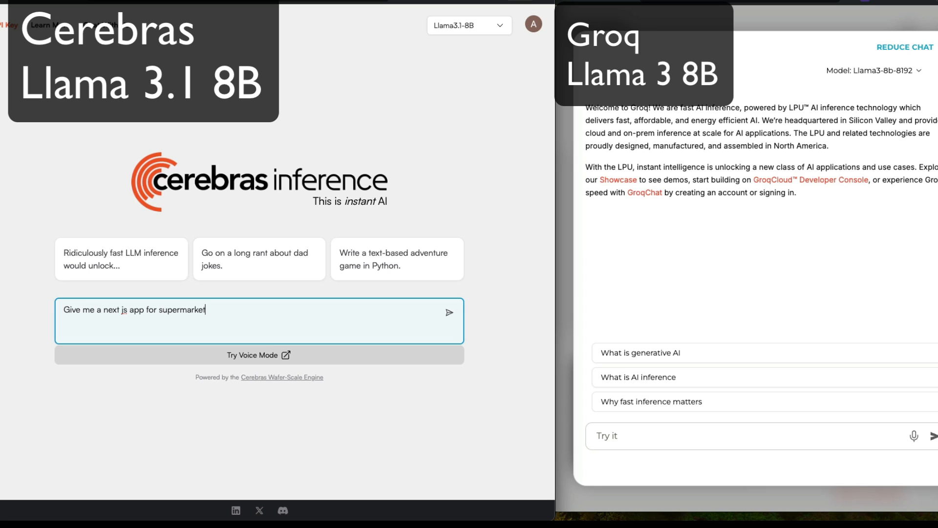
{"action": "type", "text": "POS APpliat"}
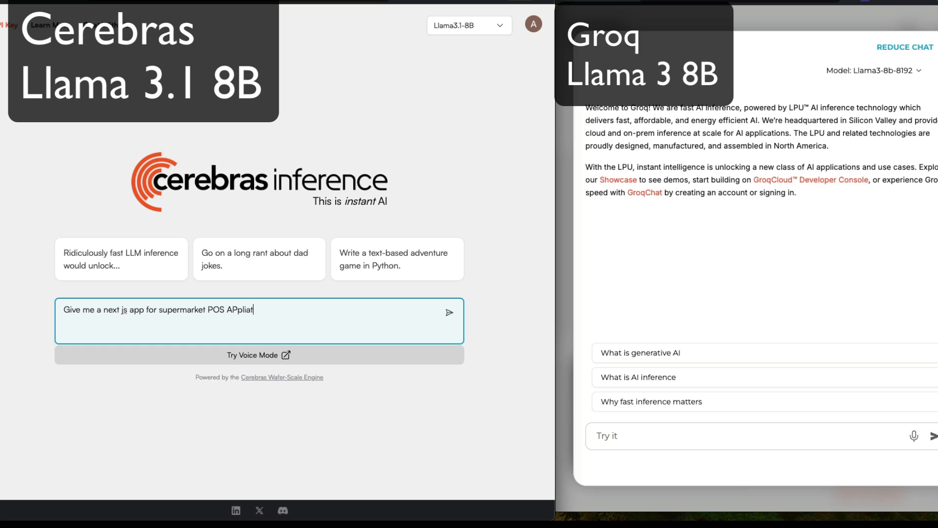
{"action": "type", "text": "icn"}
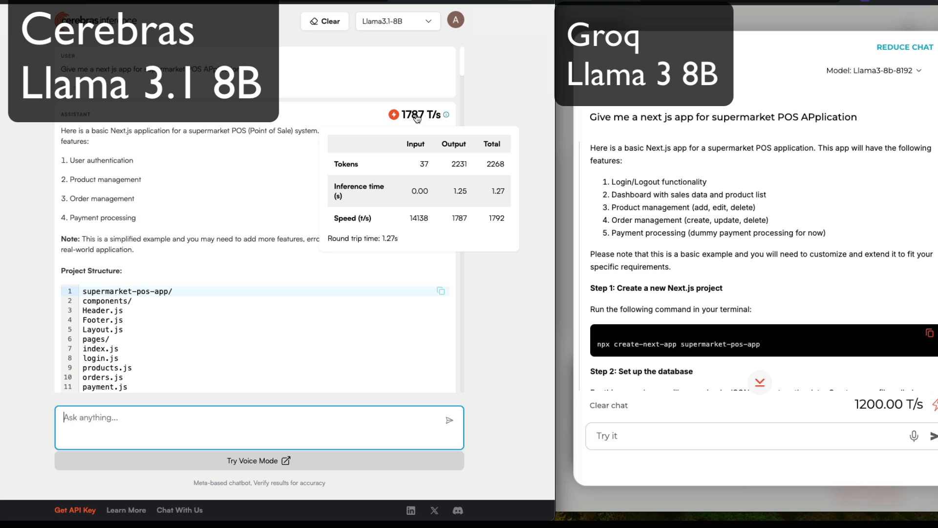
{"action": "mouse_move", "coordinate": [883, 409]}
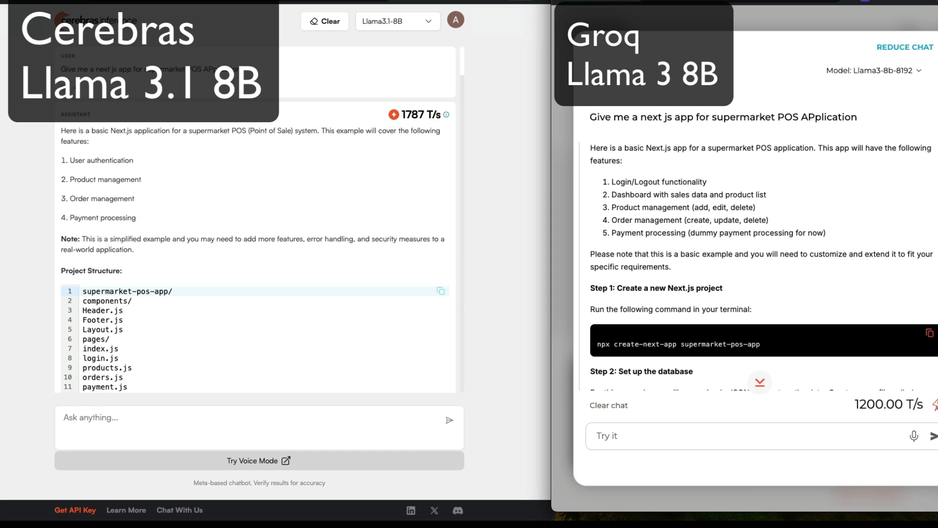
Show Groq's Speed Insights (1890 tokens in 1.57 s) beside Cerebras's 1787 T/s answer
{"action": "left_click", "coordinate": [936, 405]}
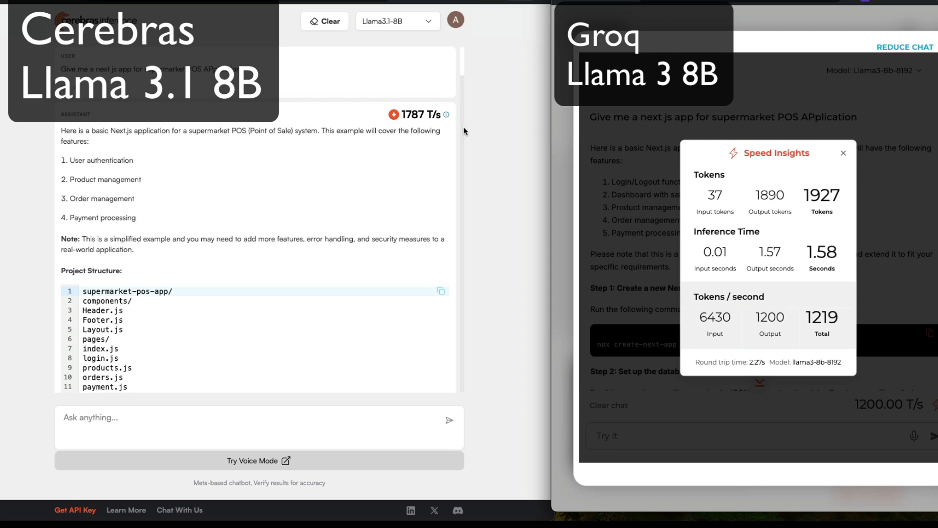
{"action": "mouse_move", "coordinate": [774, 375]}
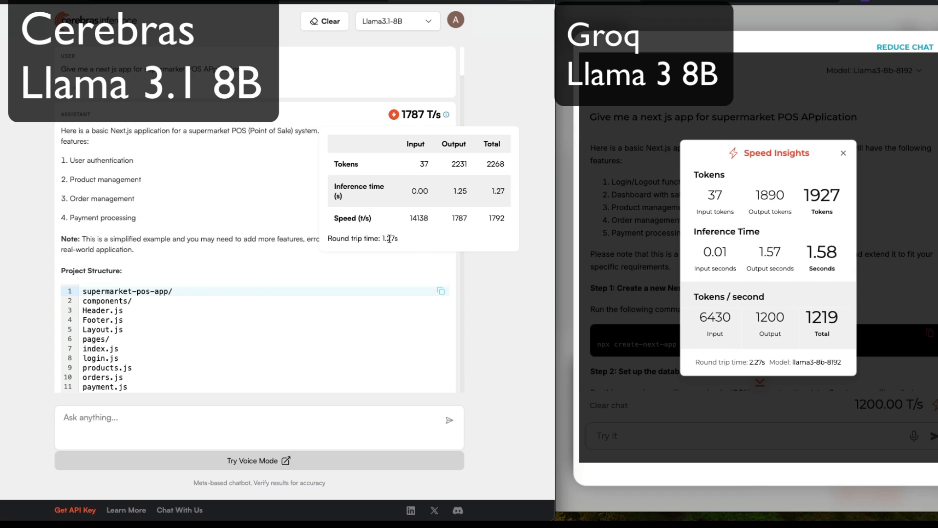
{"action": "mouse_move", "coordinate": [491, 276]}
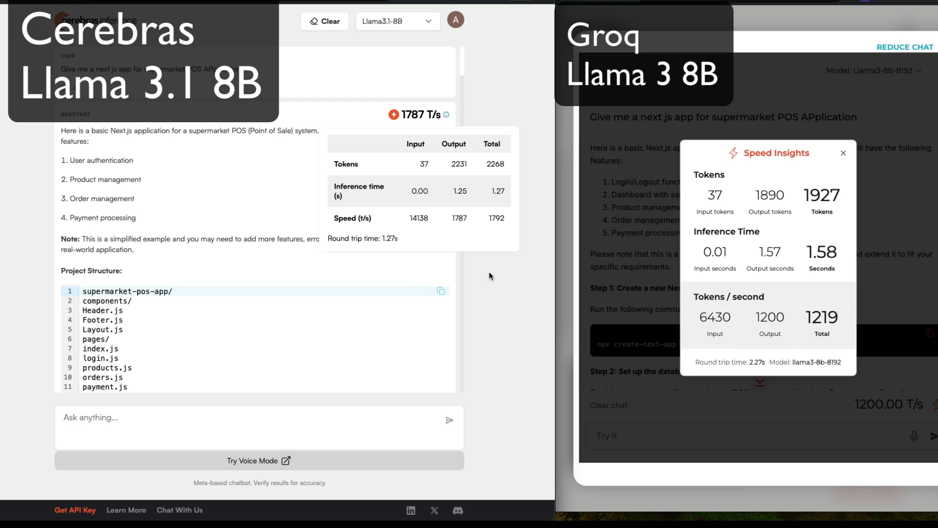
{"action": "mouse_move", "coordinate": [70, 204]}
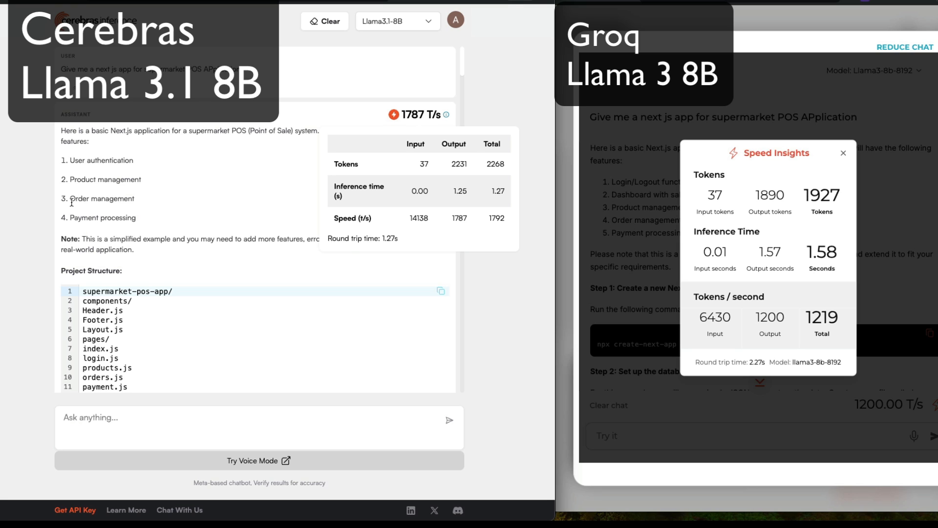
{"action": "scroll", "scroll_direction": "down", "scroll_amount": 3}
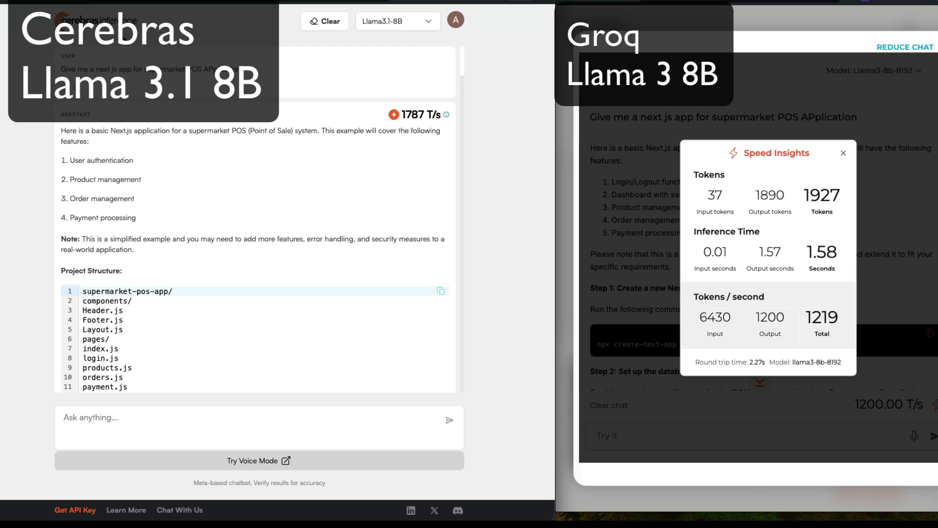
{"action": "mouse_move", "coordinate": [448, 115]}
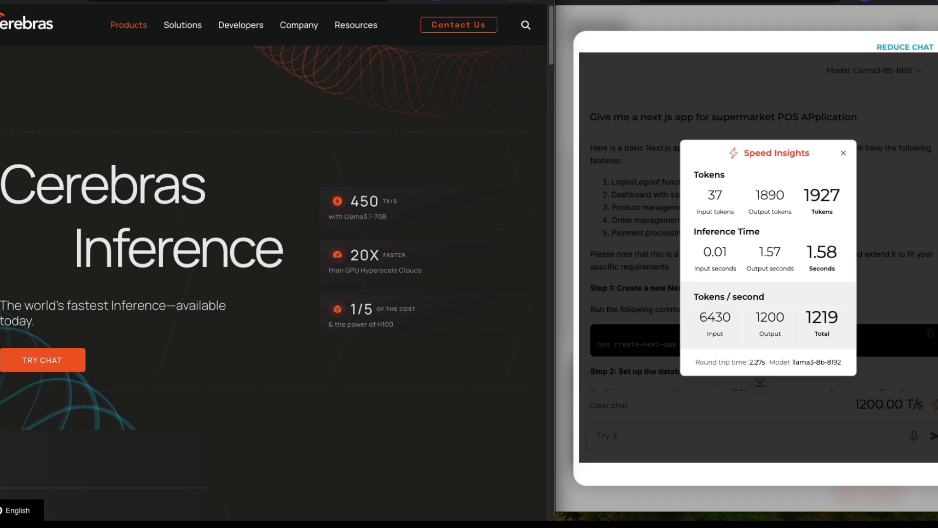
{"action": "mouse_move", "coordinate": [247, 109]}
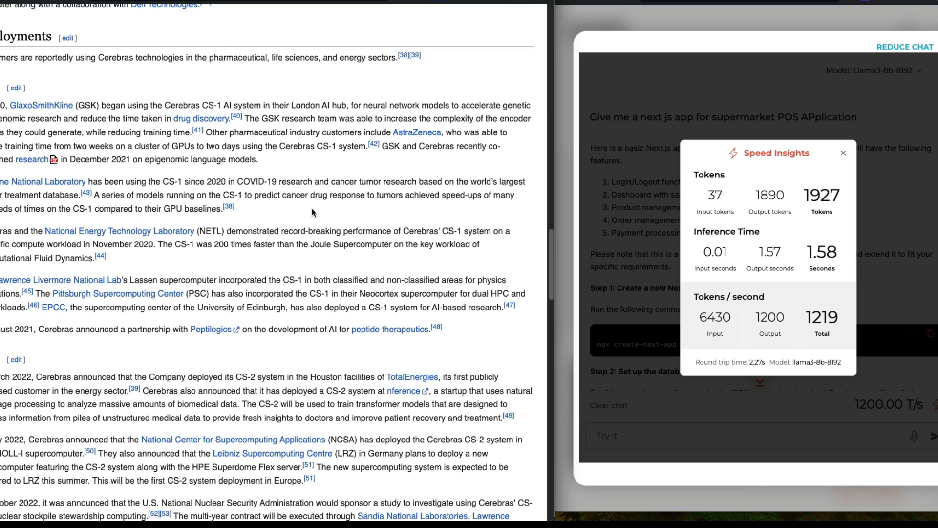
{"action": "mouse_move", "coordinate": [260, 25]}
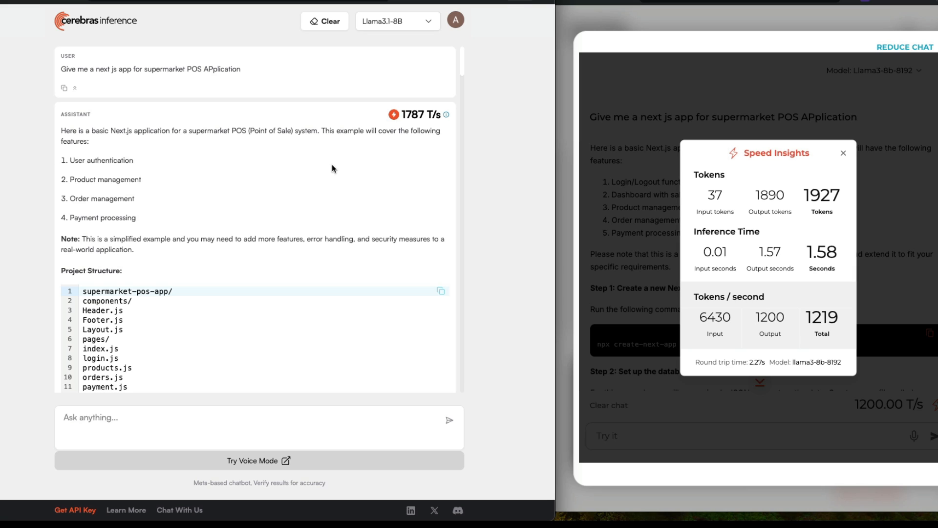
{"action": "mouse_move", "coordinate": [174, 31]}
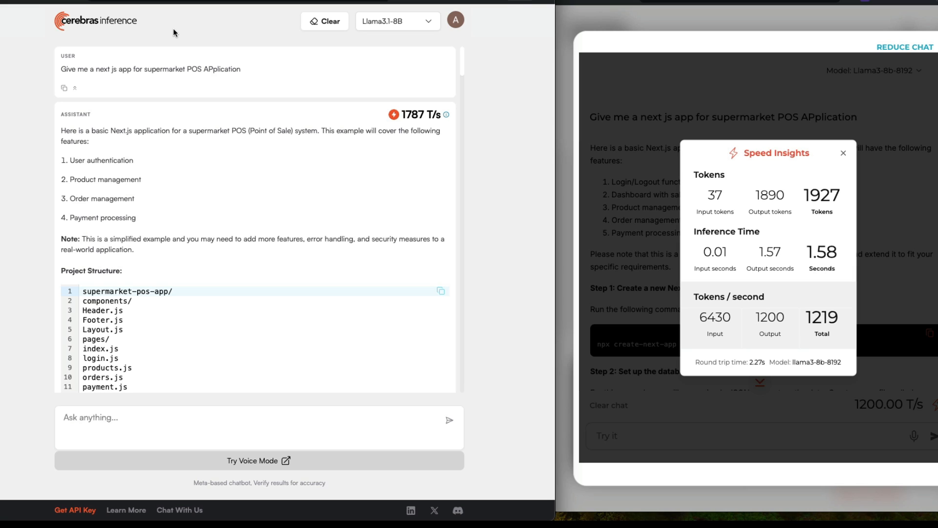